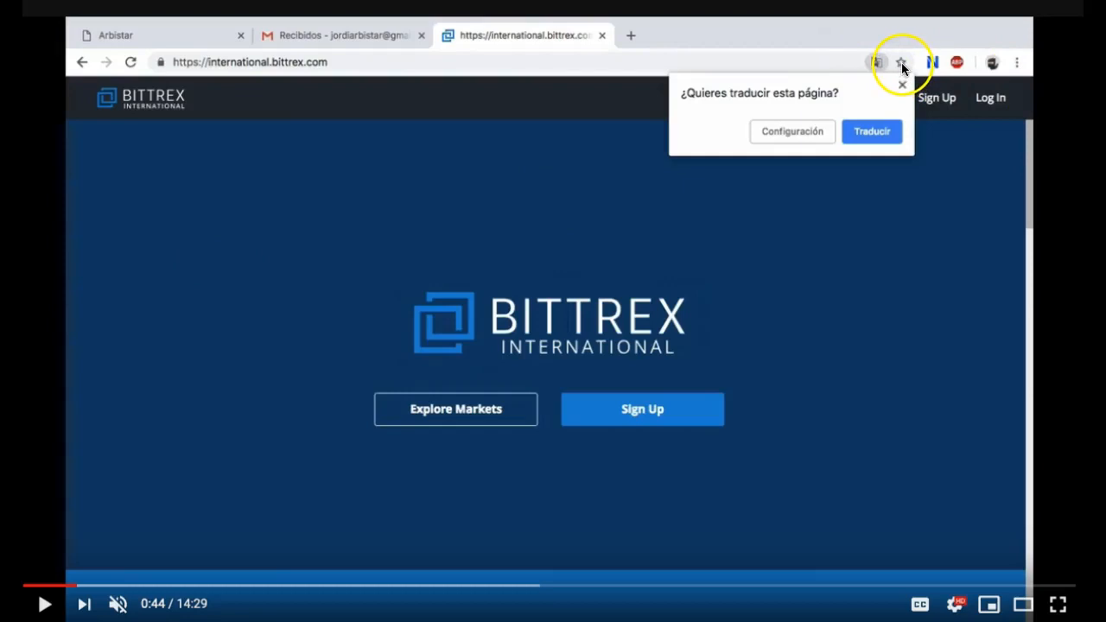
{"action": "mouse_move", "coordinate": [672, 227]}
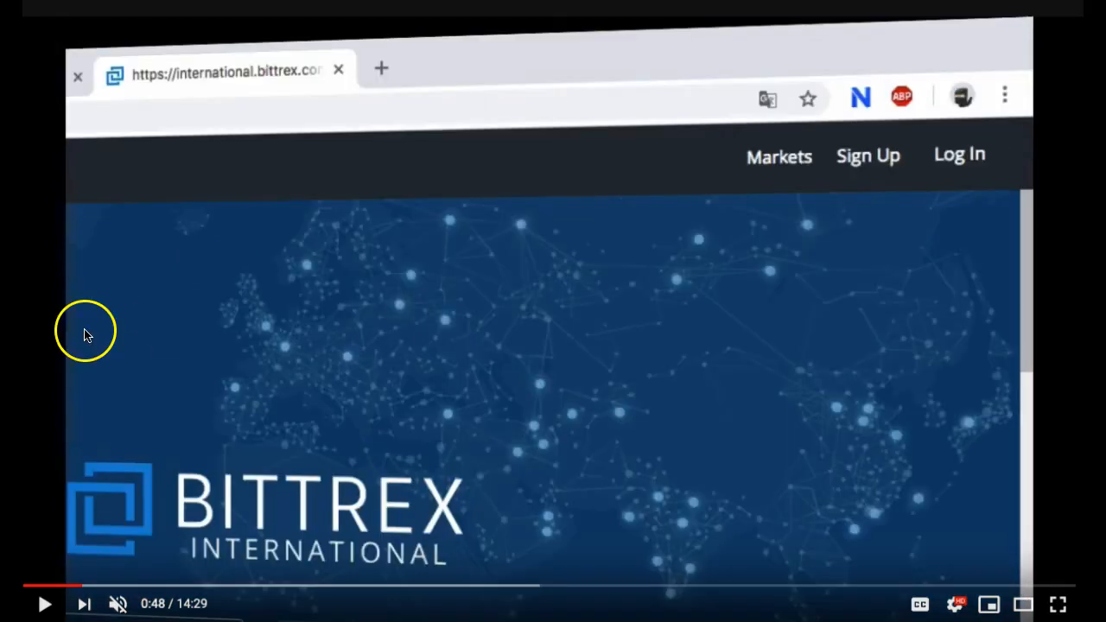
{"action": "mouse_move", "coordinate": [433, 546]}
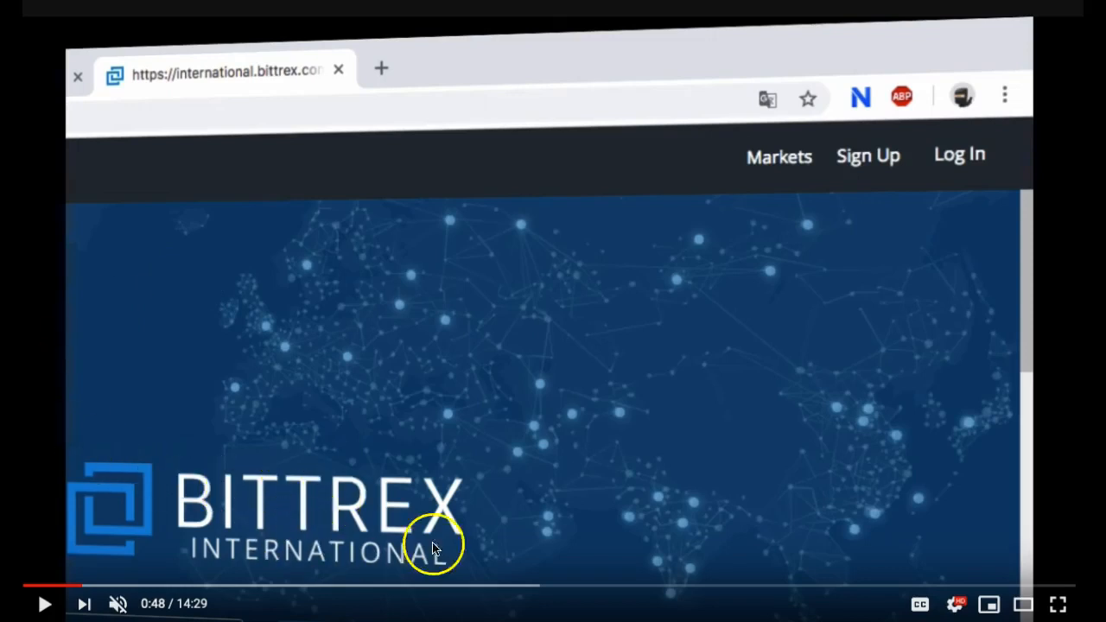
{"action": "mouse_move", "coordinate": [118, 159]}
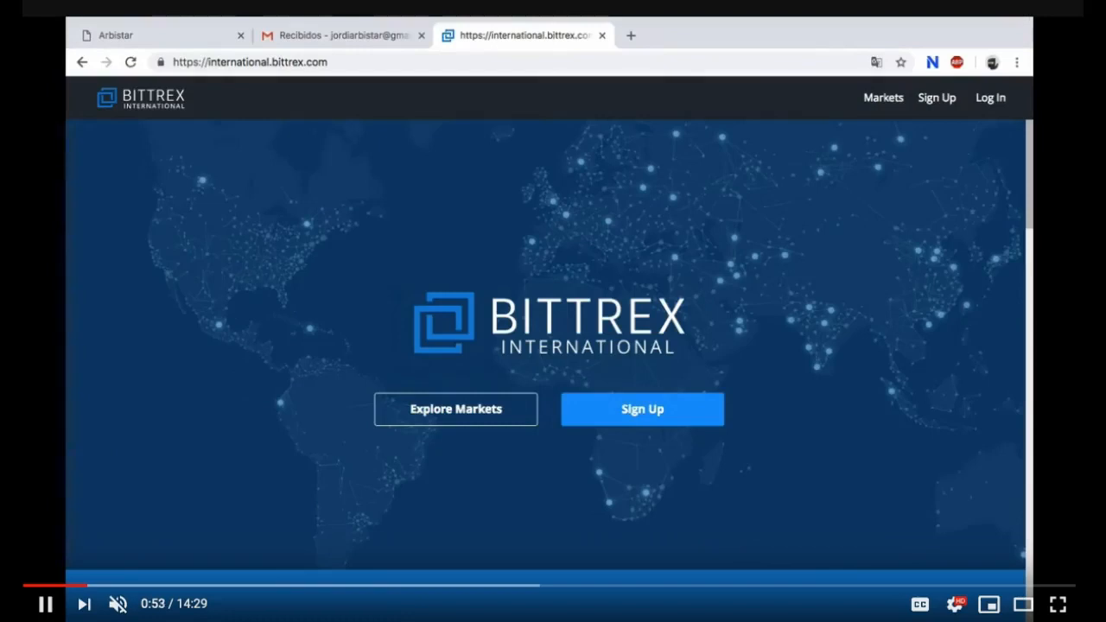
Step: Fill the sign-up form with the email, password and confirmation and submit the registration
{"action": "left_click", "coordinate": [643, 410]}
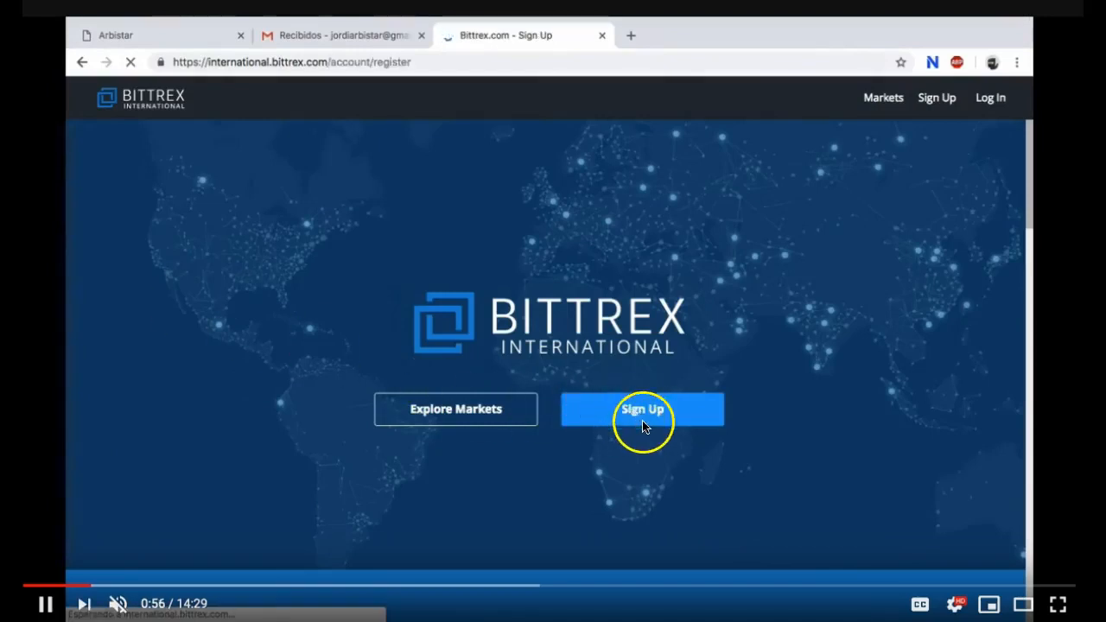
{"action": "left_click", "coordinate": [643, 409]}
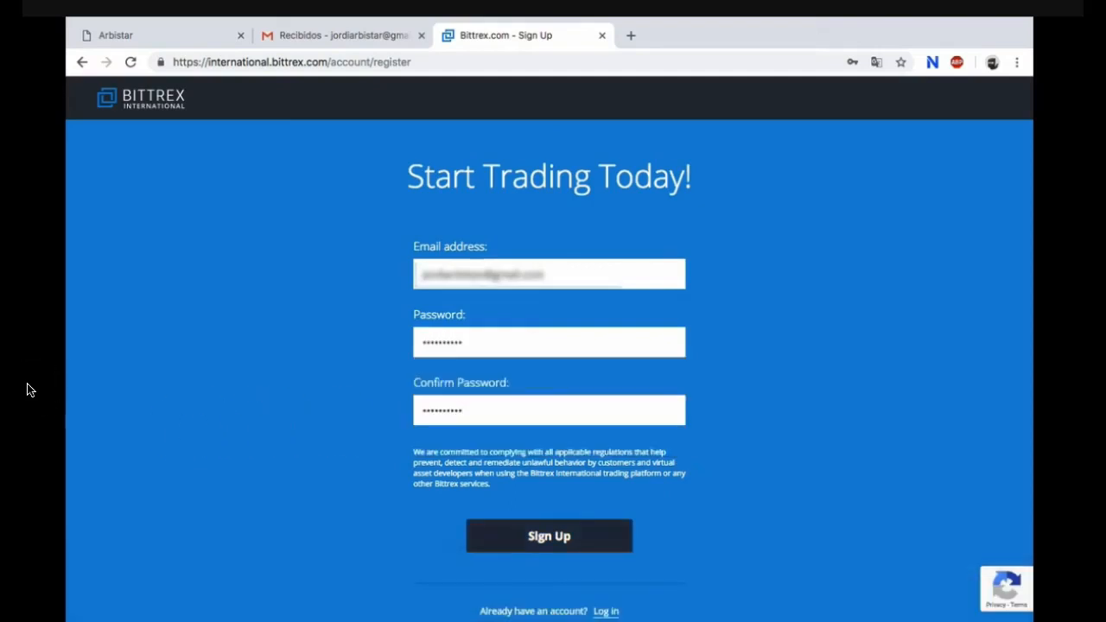
{"action": "left_click", "coordinate": [550, 536]}
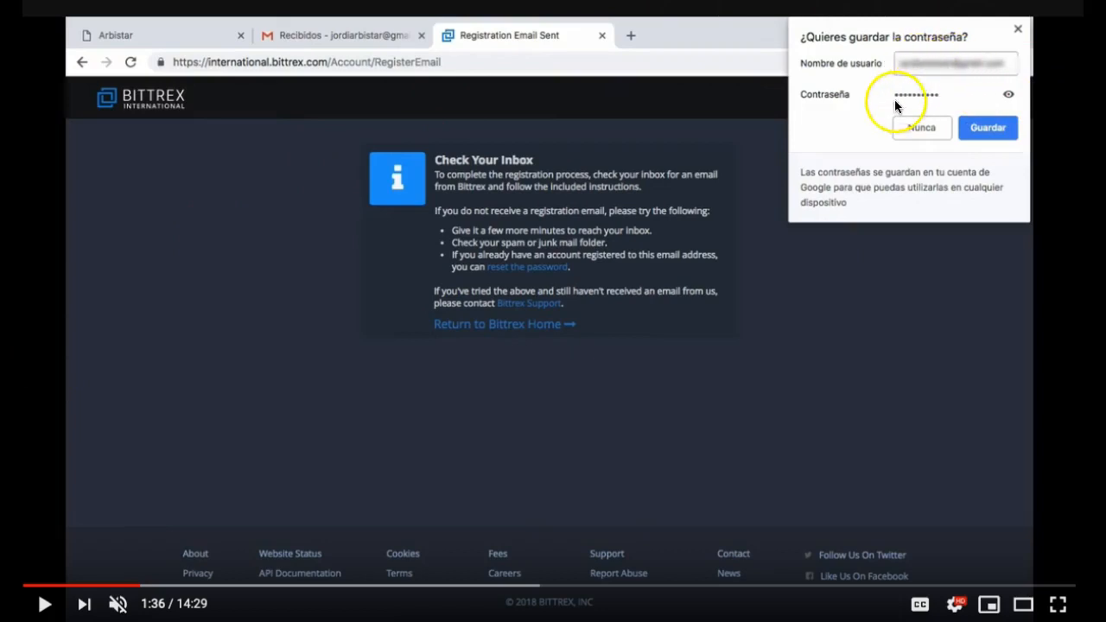
{"action": "mouse_move", "coordinate": [664, 95]}
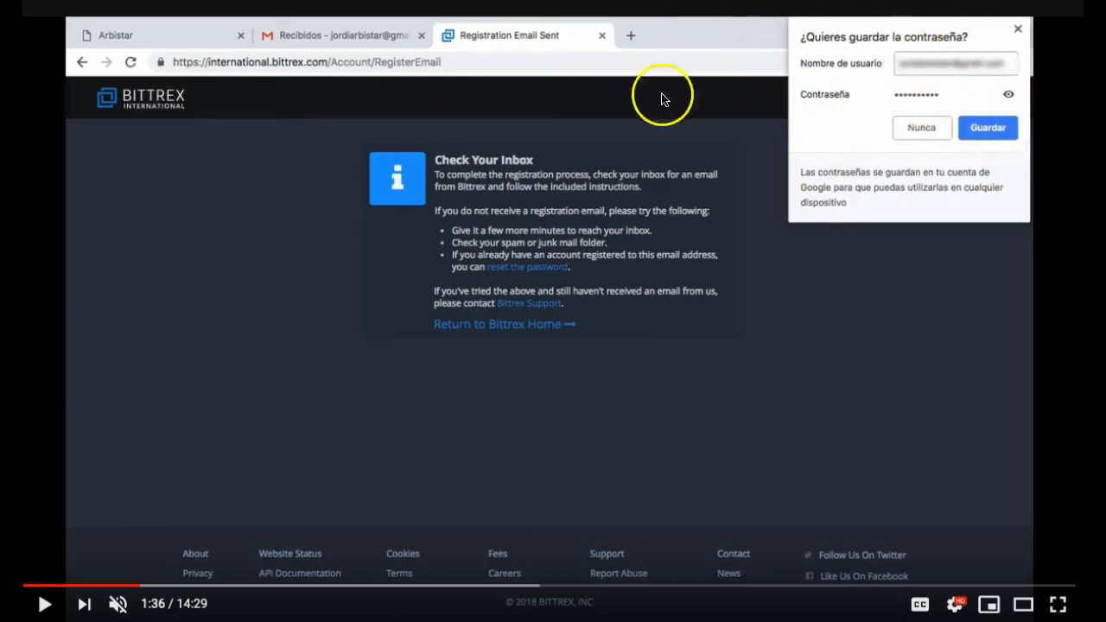
{"action": "mouse_move", "coordinate": [383, 335]}
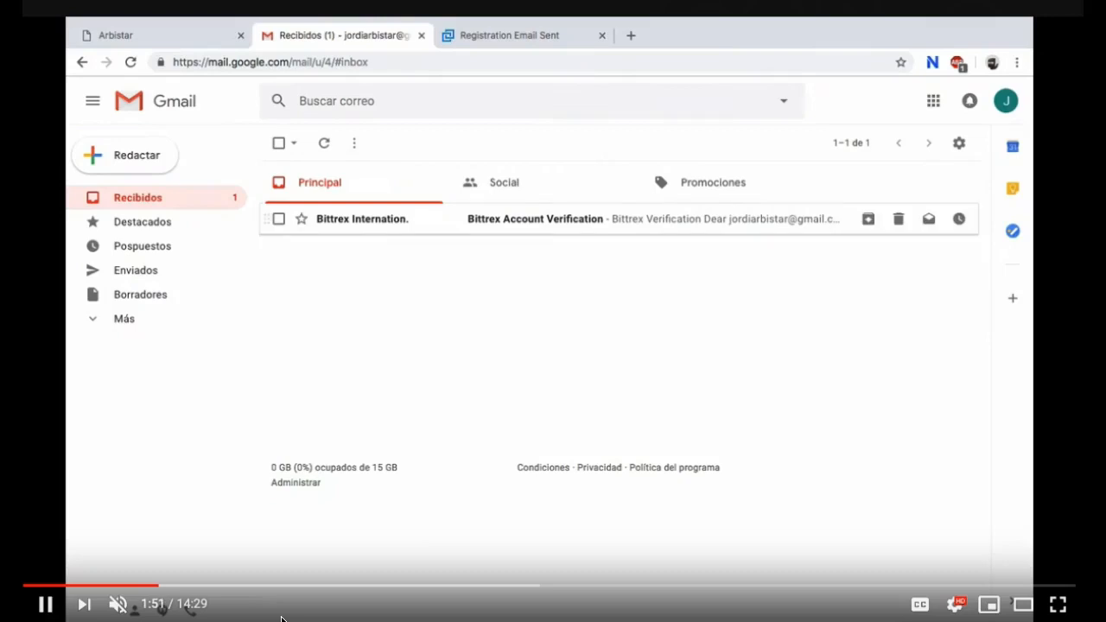
Step: Open the Bittrex Account Verification email and reach its verification link
{"action": "left_click", "coordinate": [536, 218]}
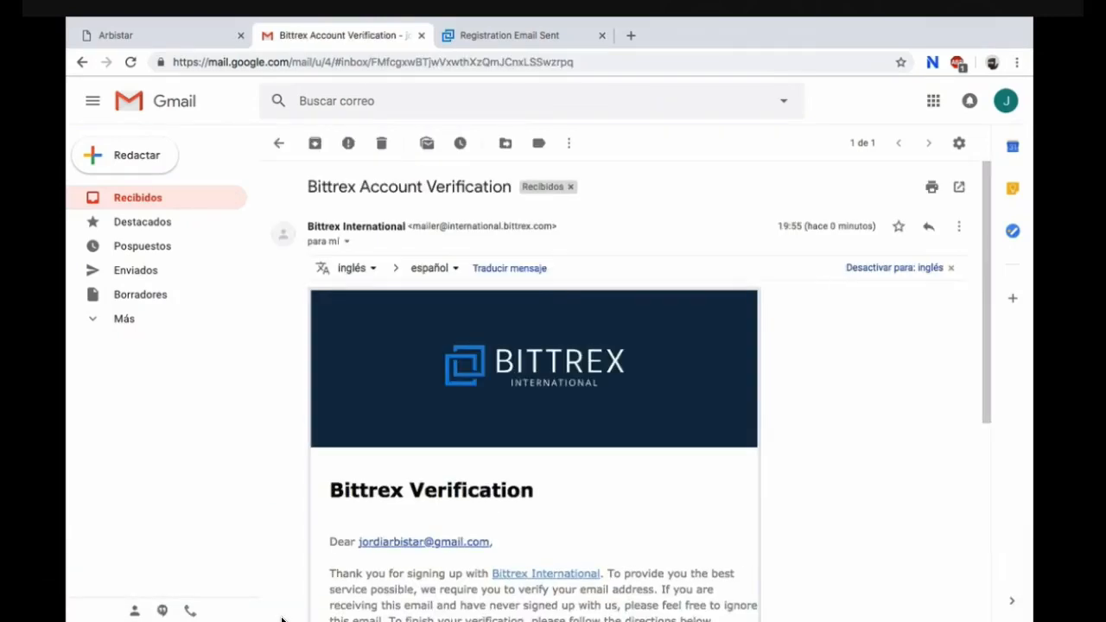
{"action": "scroll", "scroll_direction": "down", "scroll_amount": 3}
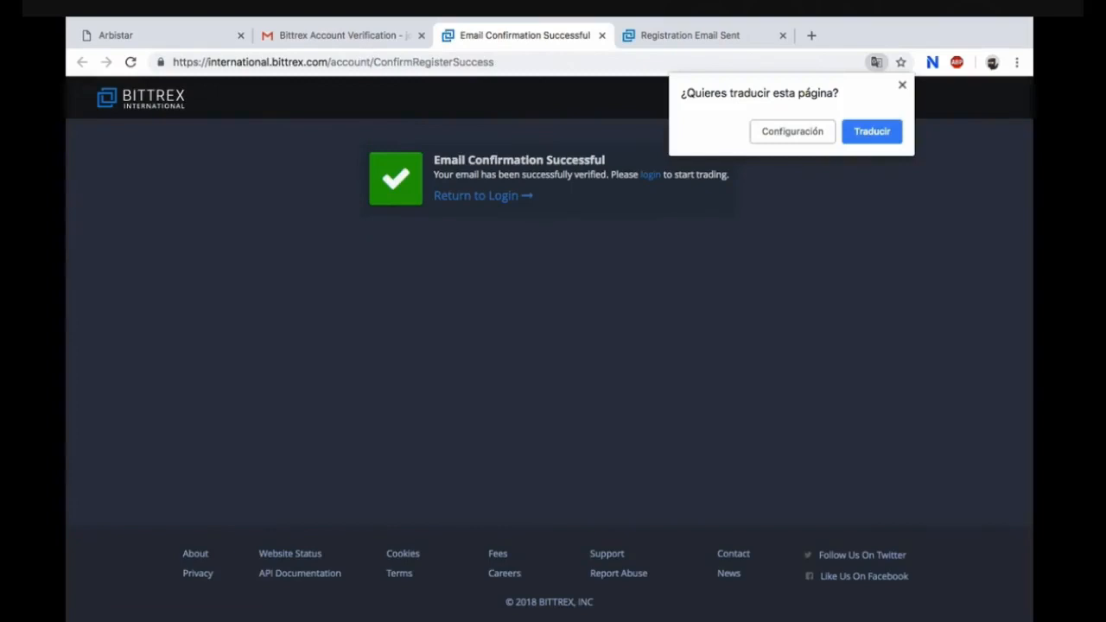
Step: Dismiss the translate offer, return to login and sign in with the new credentials
{"action": "left_click", "coordinate": [900, 83]}
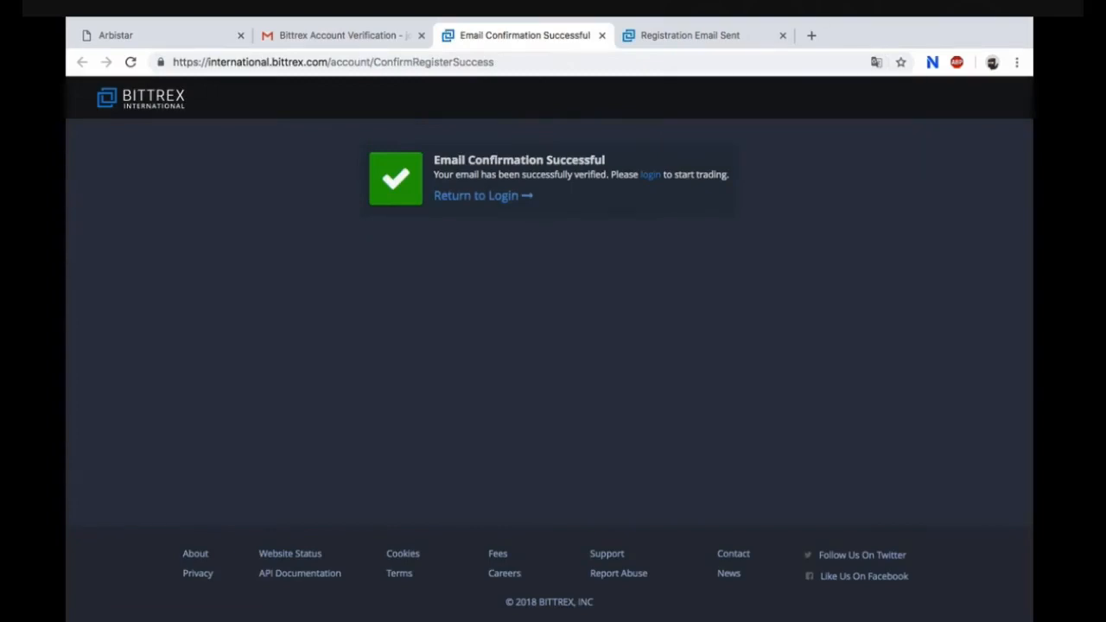
{"action": "left_click", "coordinate": [475, 196]}
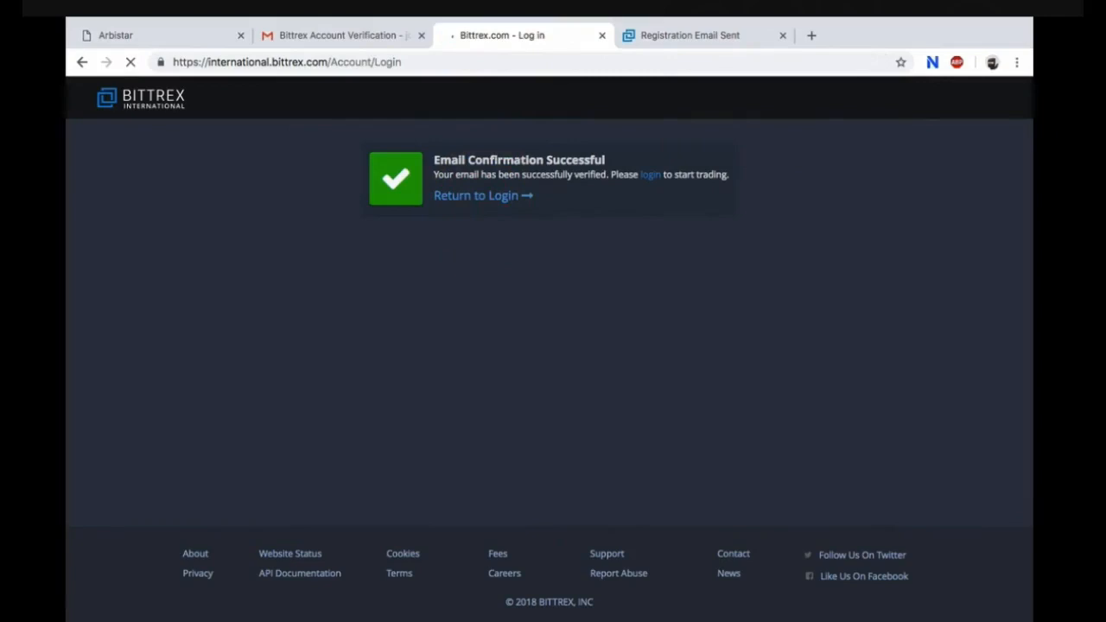
{"action": "left_click", "coordinate": [477, 196]}
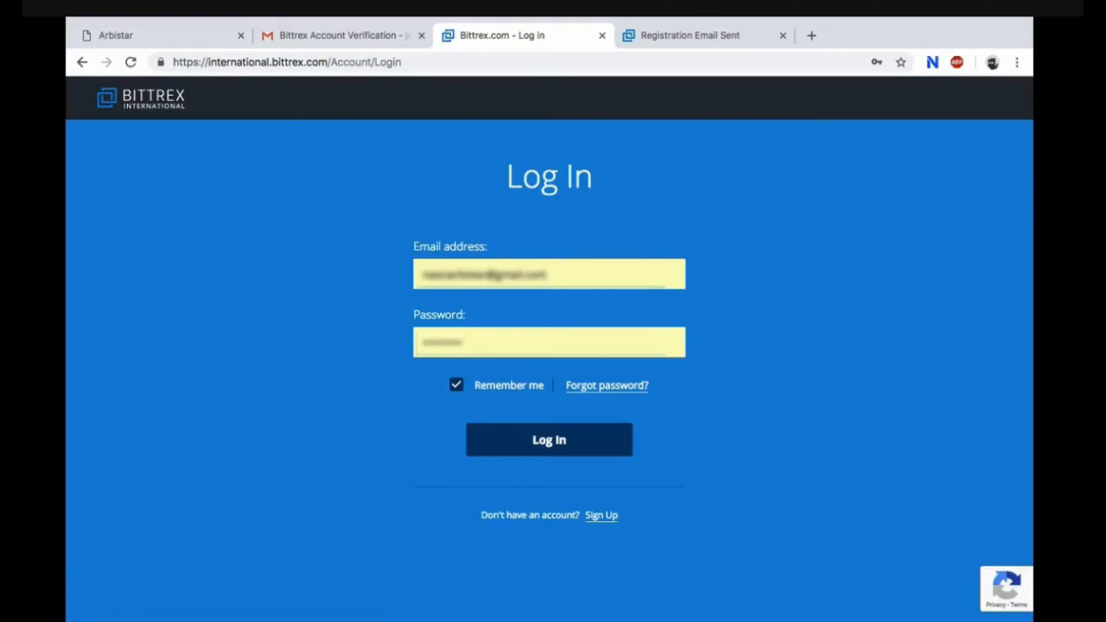
{"action": "left_click", "coordinate": [549, 439]}
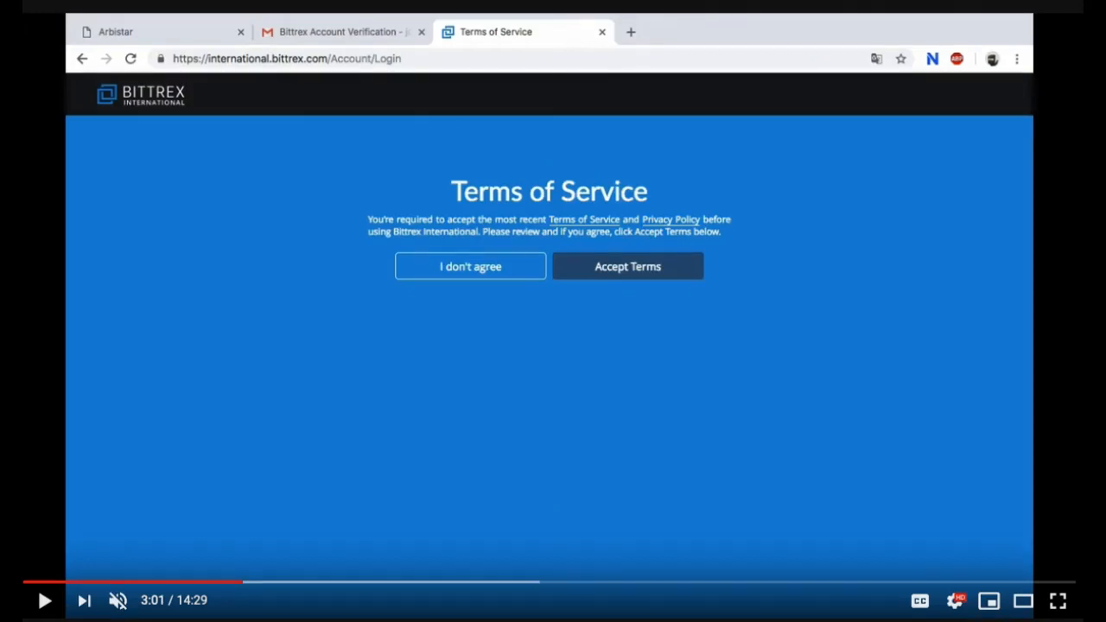
Step: Accept the Terms of Service and move down the settings to Identity Verification
{"action": "left_click", "coordinate": [627, 266]}
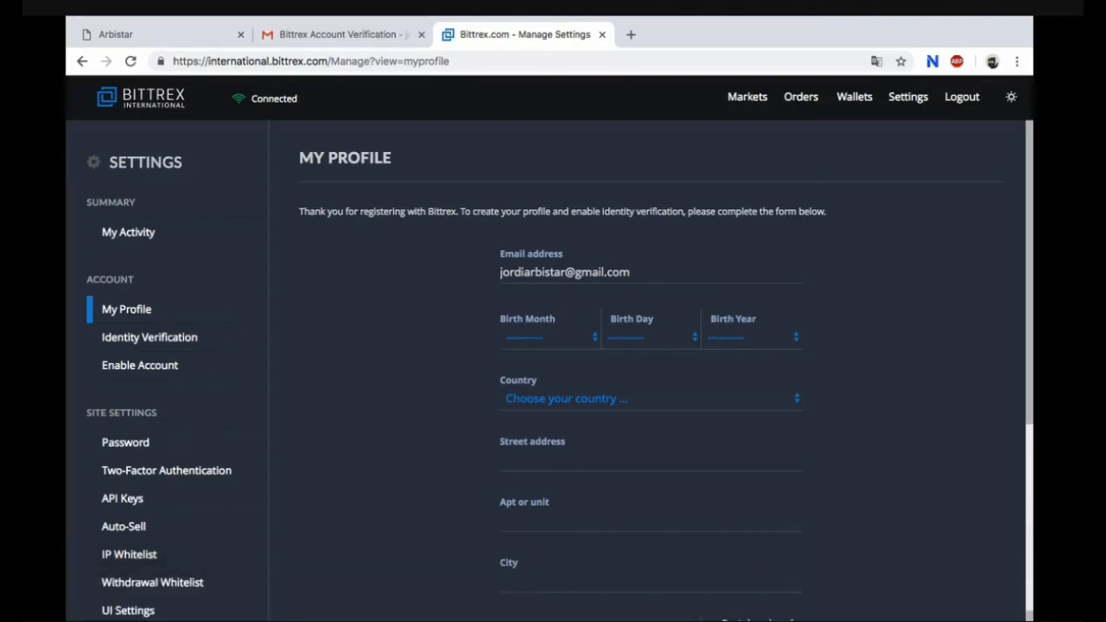
{"action": "scroll", "scroll_direction": "down", "scroll_amount": 3}
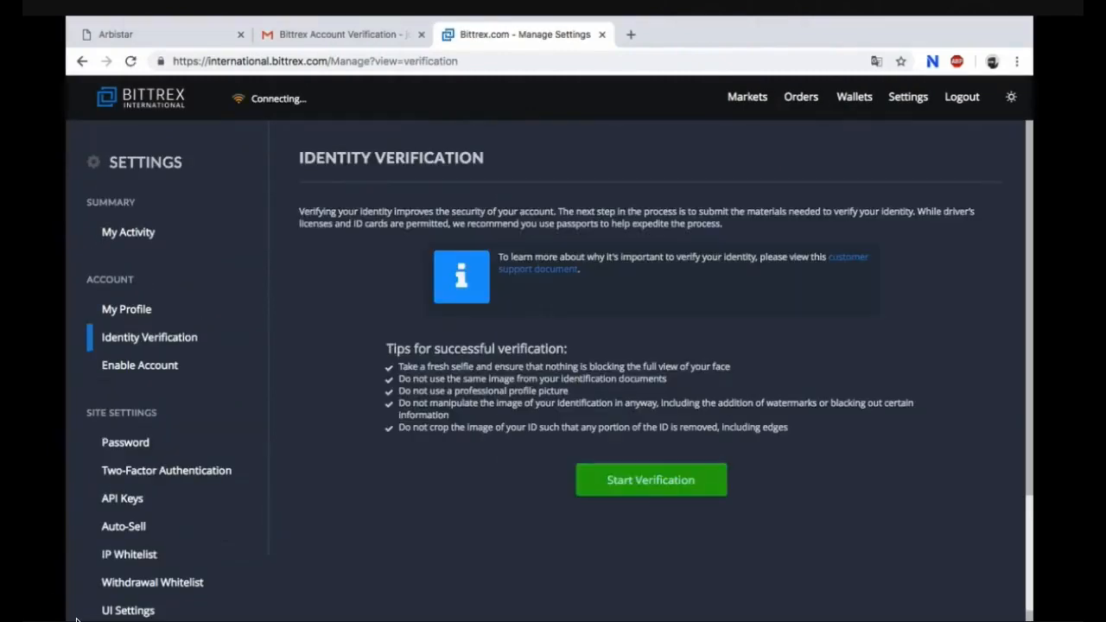
Step: Translate the settings page to Spanish and start ID verification via Iniciar la verificación
{"action": "left_click", "coordinate": [870, 62]}
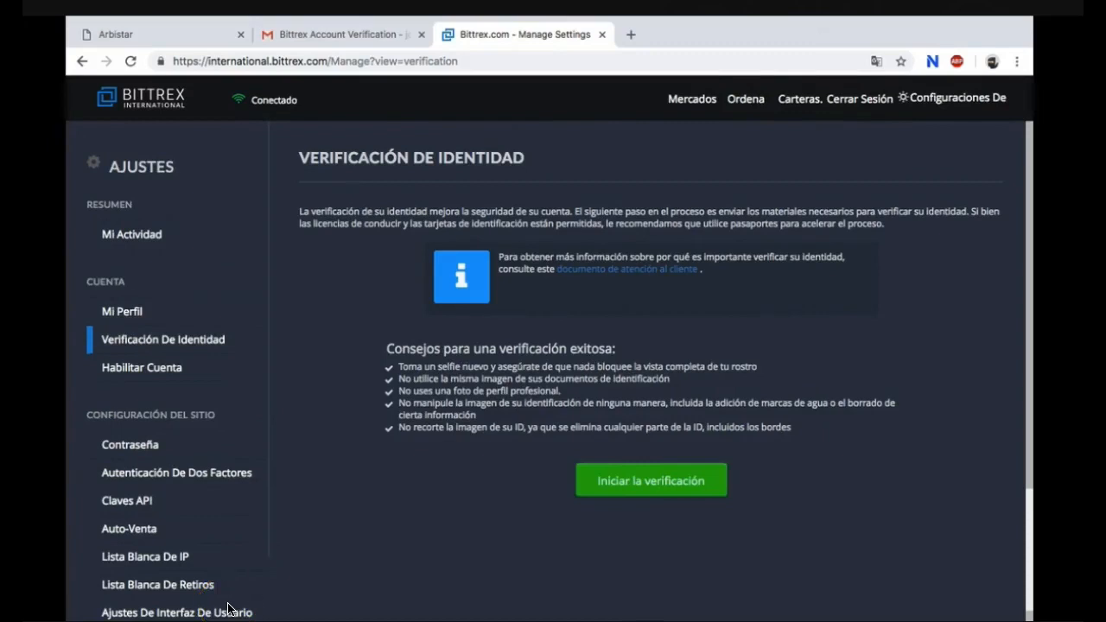
{"action": "left_click", "coordinate": [650, 480]}
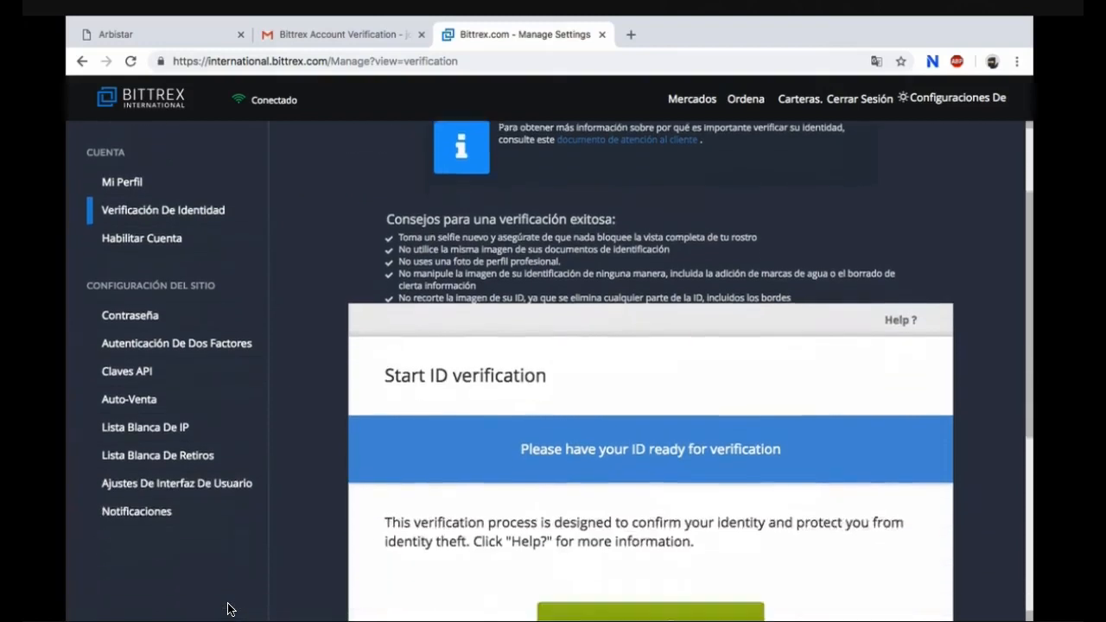
{"action": "scroll", "scroll_direction": "down", "scroll_amount": 3}
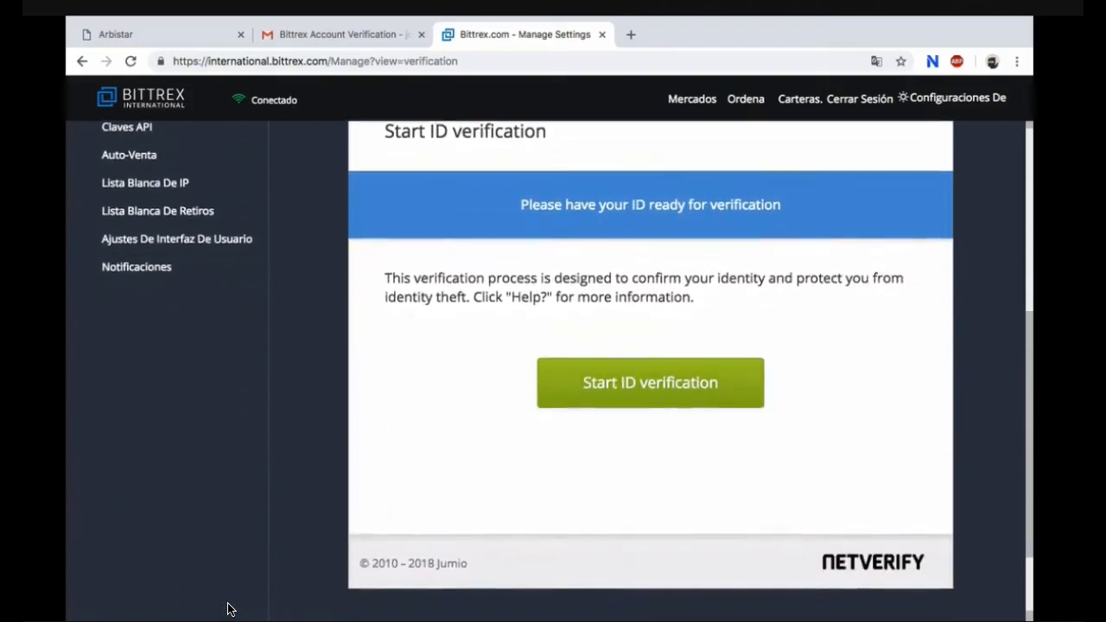
{"action": "left_click", "coordinate": [649, 384]}
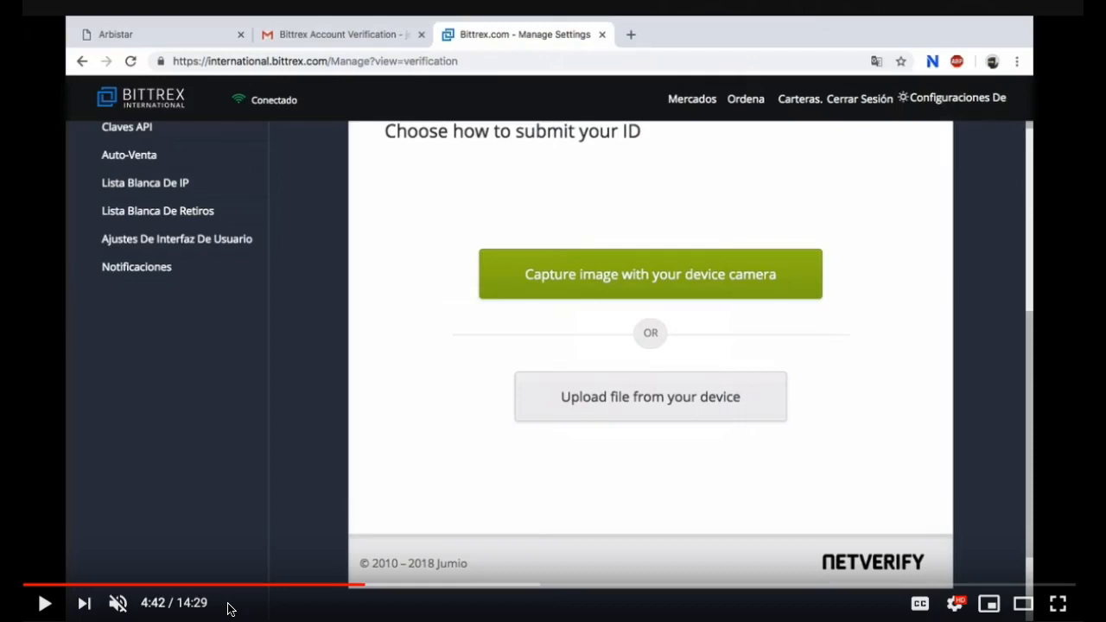
Step: Upload the identity card's front and back images from the device and confirm them
{"action": "left_click", "coordinate": [650, 396]}
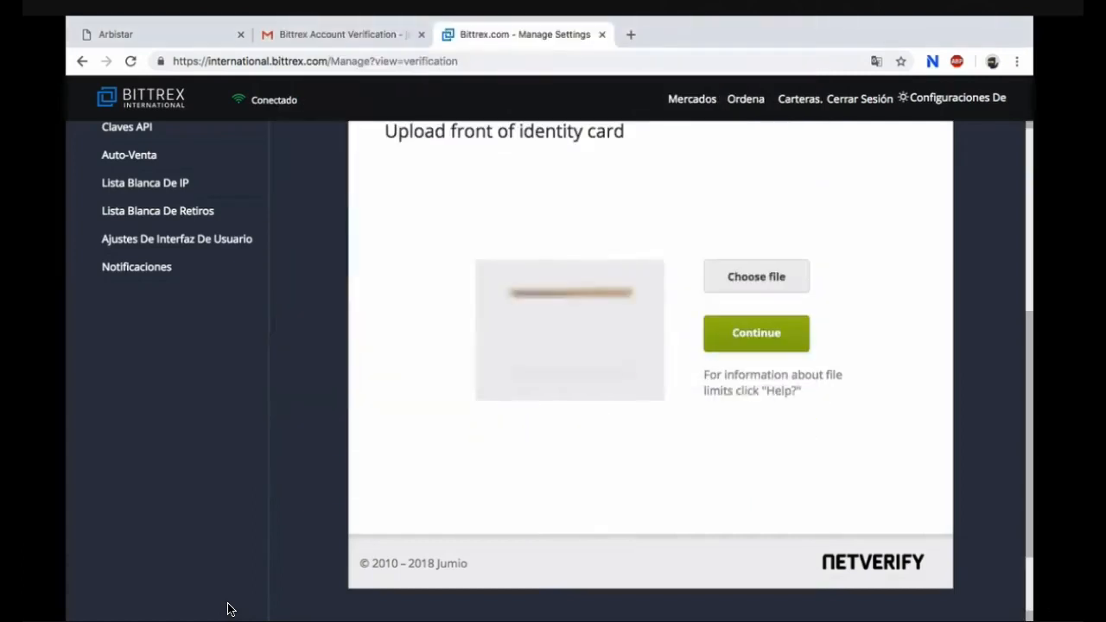
{"action": "left_click", "coordinate": [756, 331]}
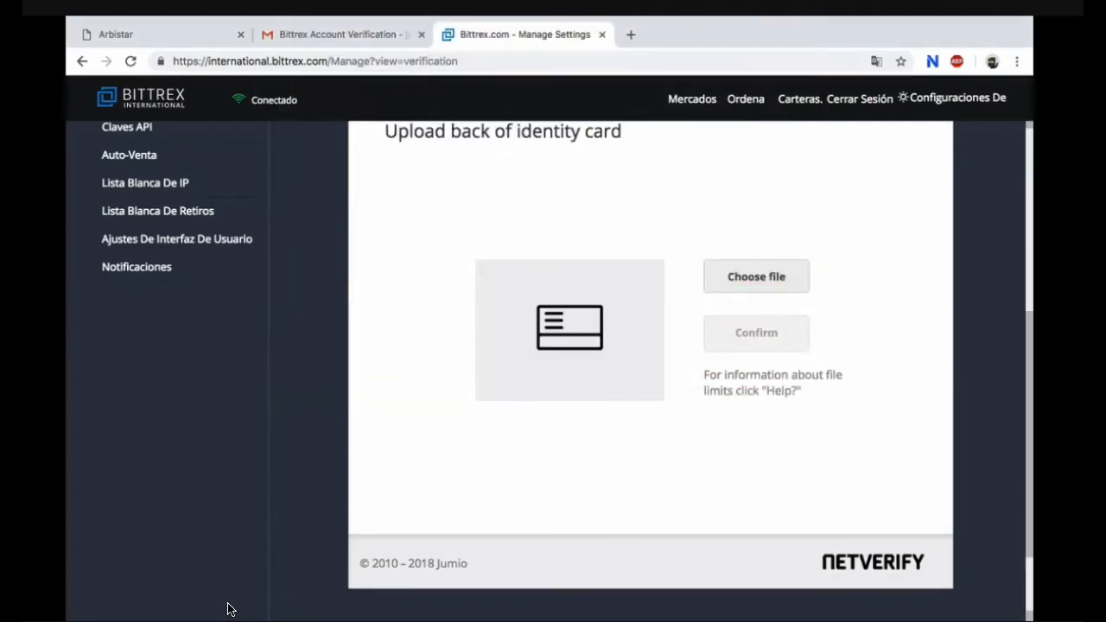
{"action": "left_click", "coordinate": [757, 276]}
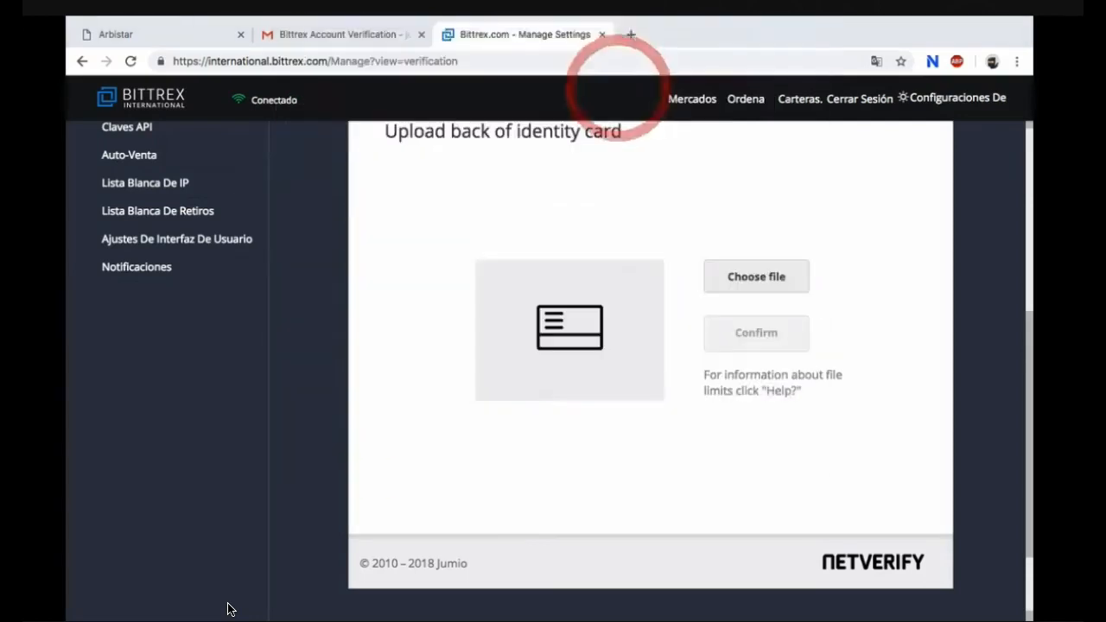
{"action": "left_click", "coordinate": [757, 276]}
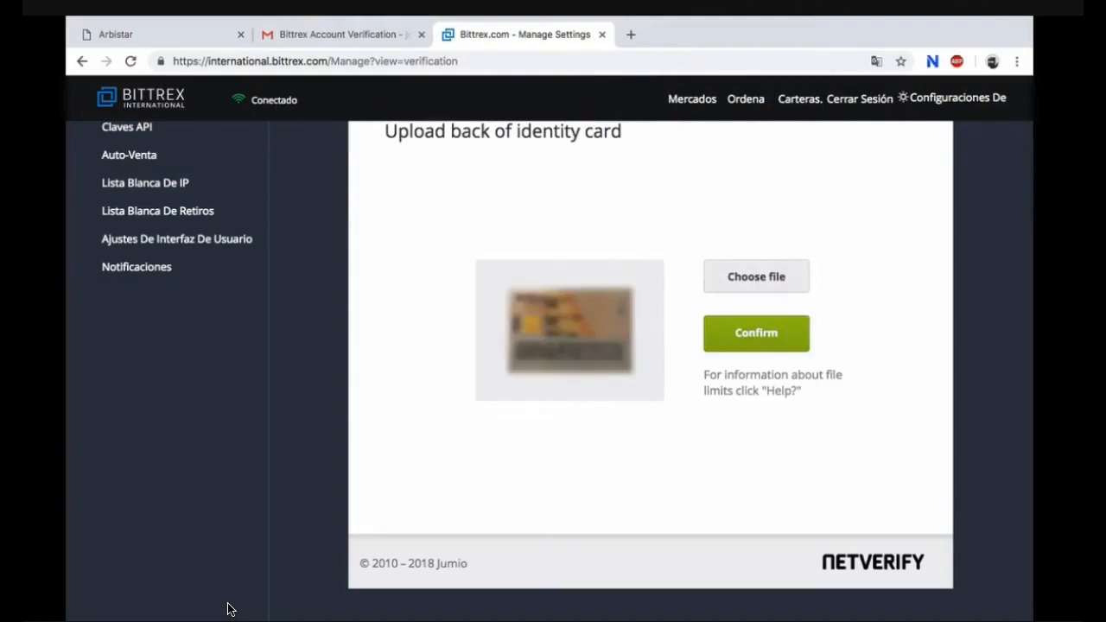
{"action": "left_click", "coordinate": [756, 276]}
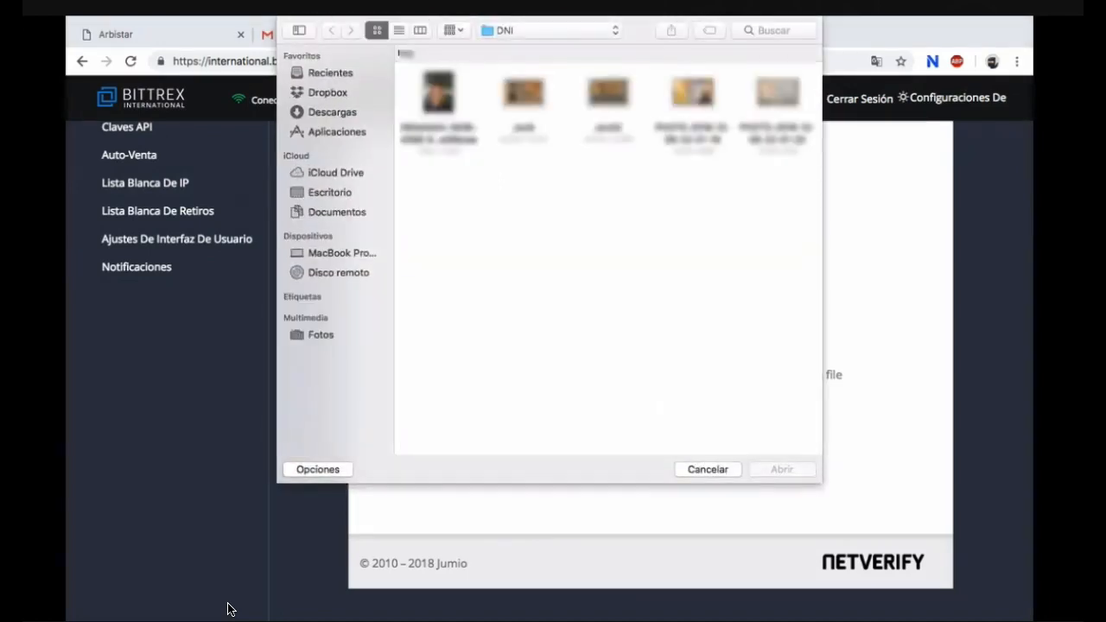
Step: Load the face photo and confirm its upload for document verification
{"action": "left_click", "coordinate": [330, 191]}
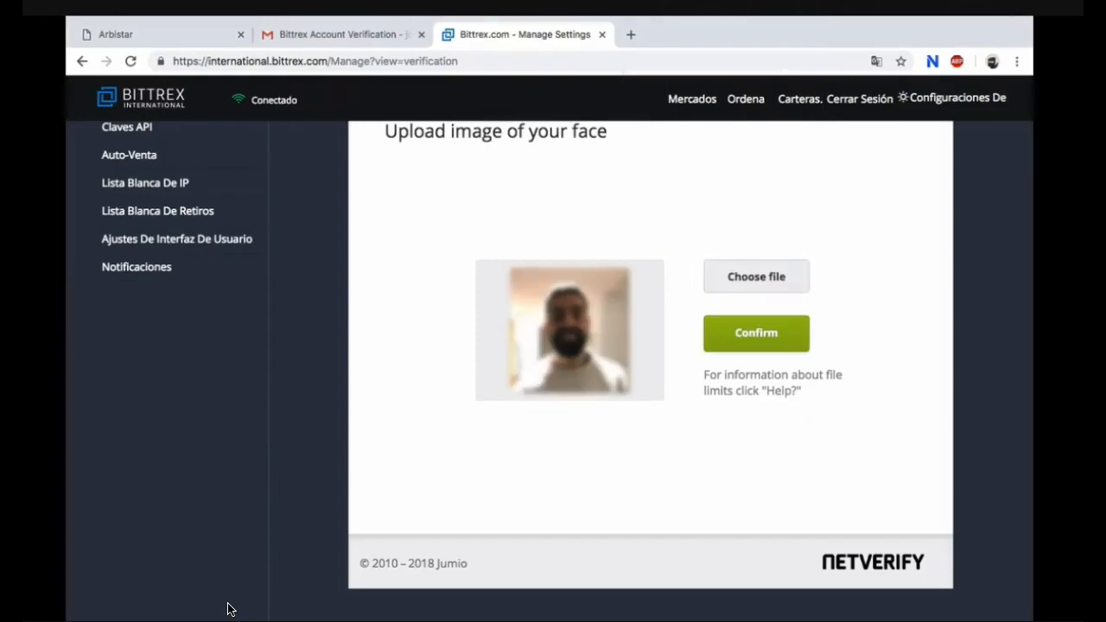
{"action": "left_click", "coordinate": [757, 332]}
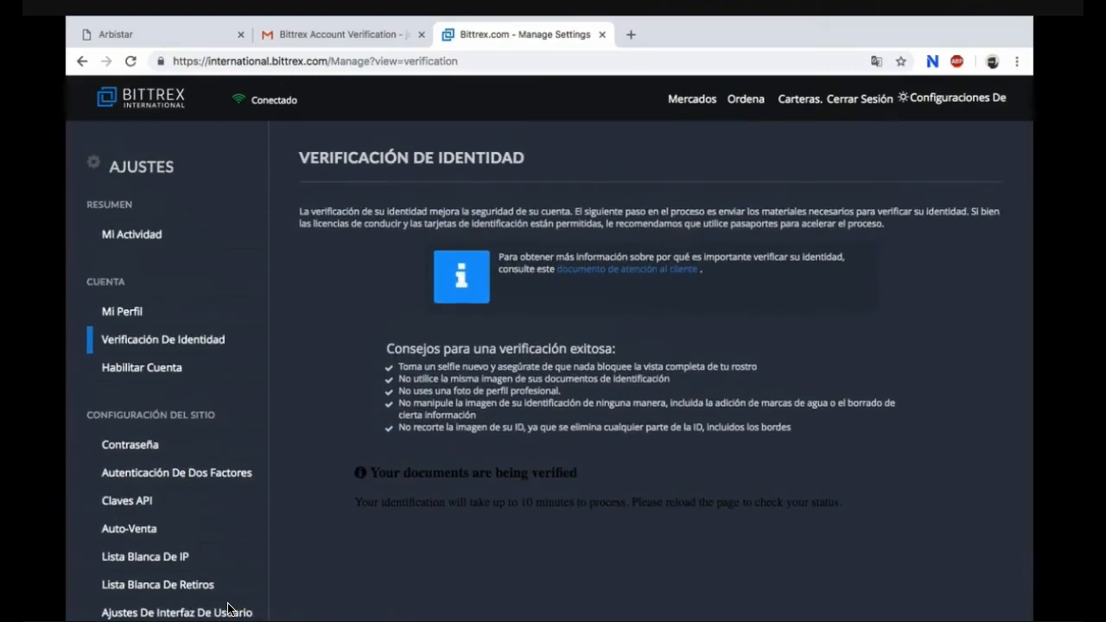
{"action": "scroll", "scroll_direction": "down", "scroll_amount": 3}
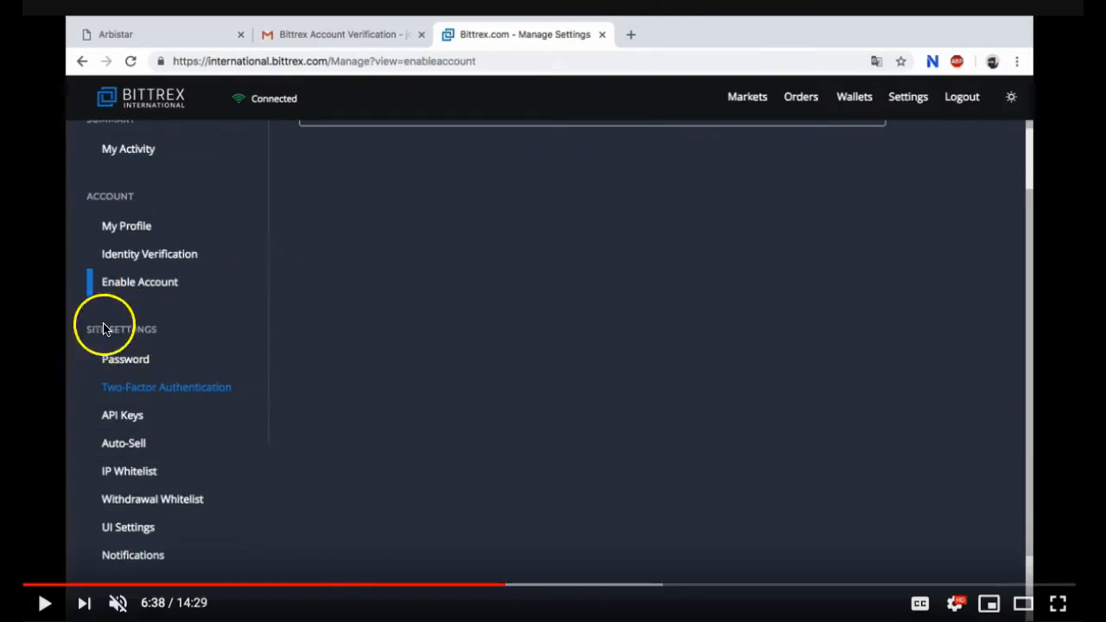
{"action": "mouse_move", "coordinate": [132, 403]}
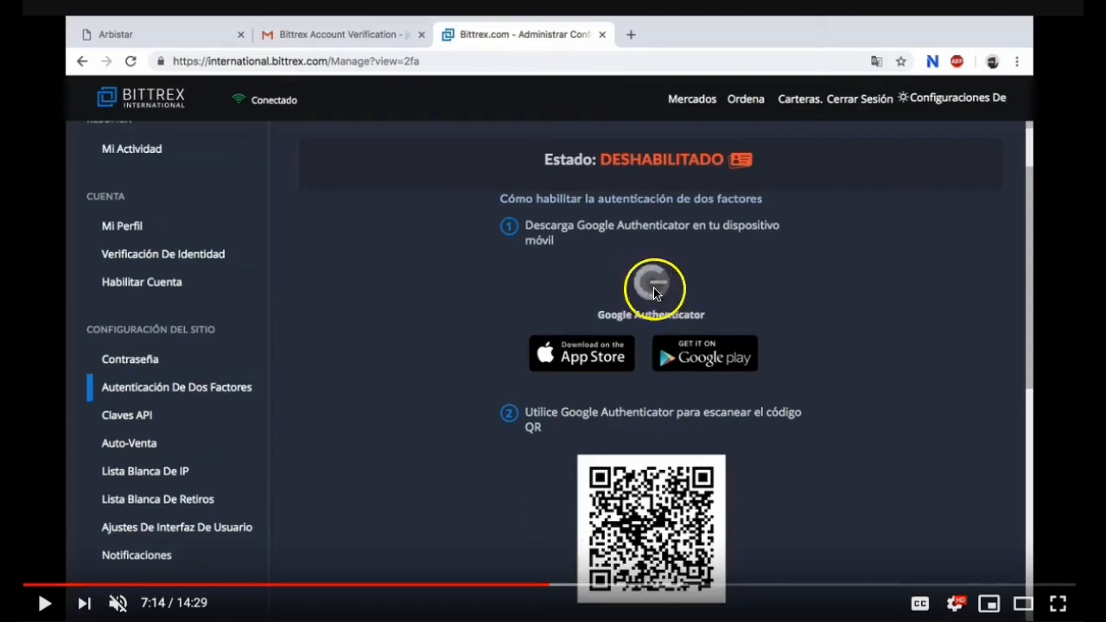
{"action": "mouse_move", "coordinate": [705, 371]}
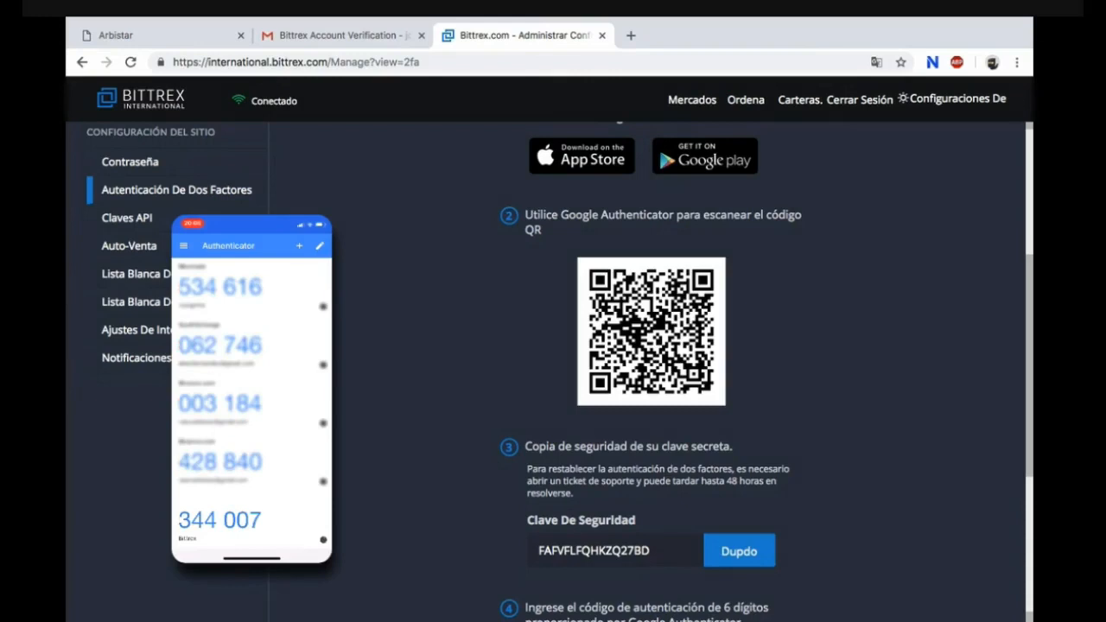
Step: Enter the six-digit Google Authenticator code and enable 2FA on the account
{"action": "scroll", "scroll_direction": "down", "scroll_amount": 3}
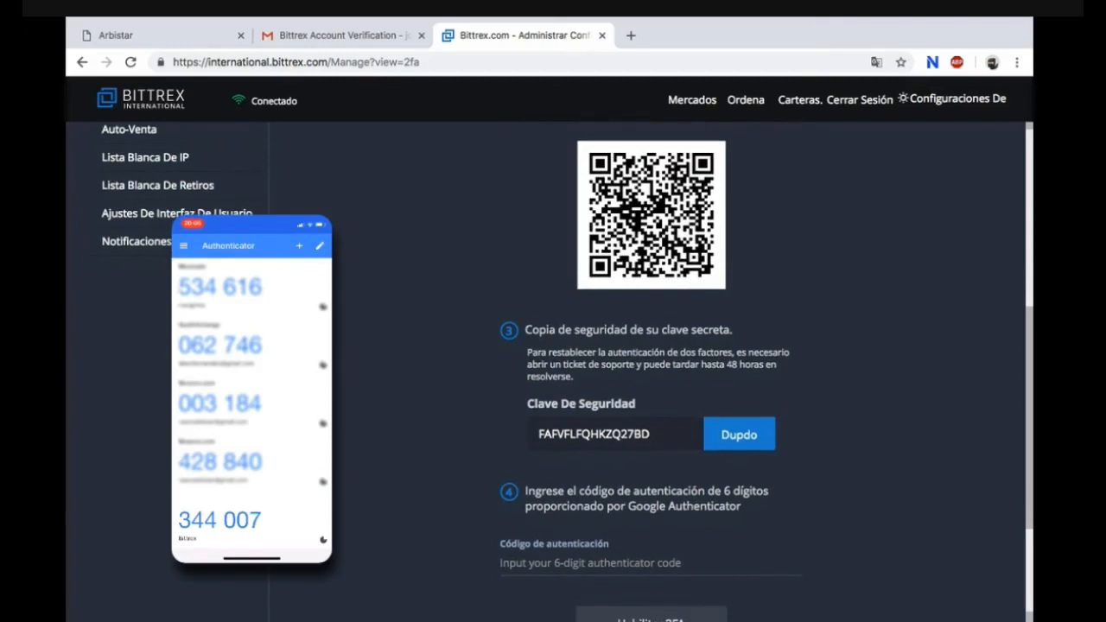
{"action": "left_click", "coordinate": [216, 520]}
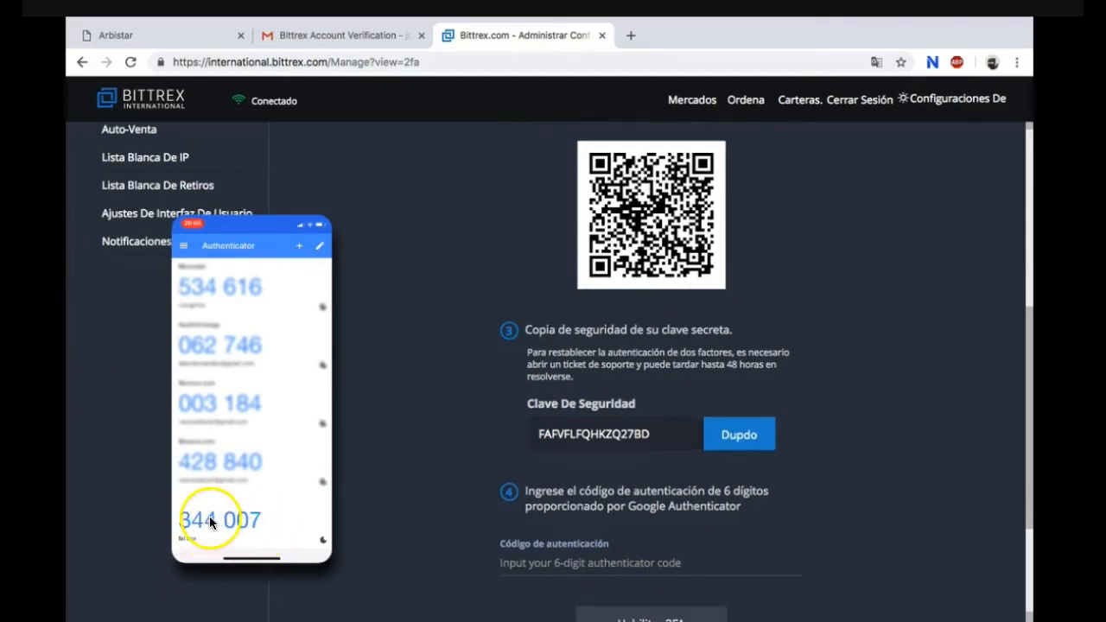
{"action": "mouse_move", "coordinate": [186, 524]}
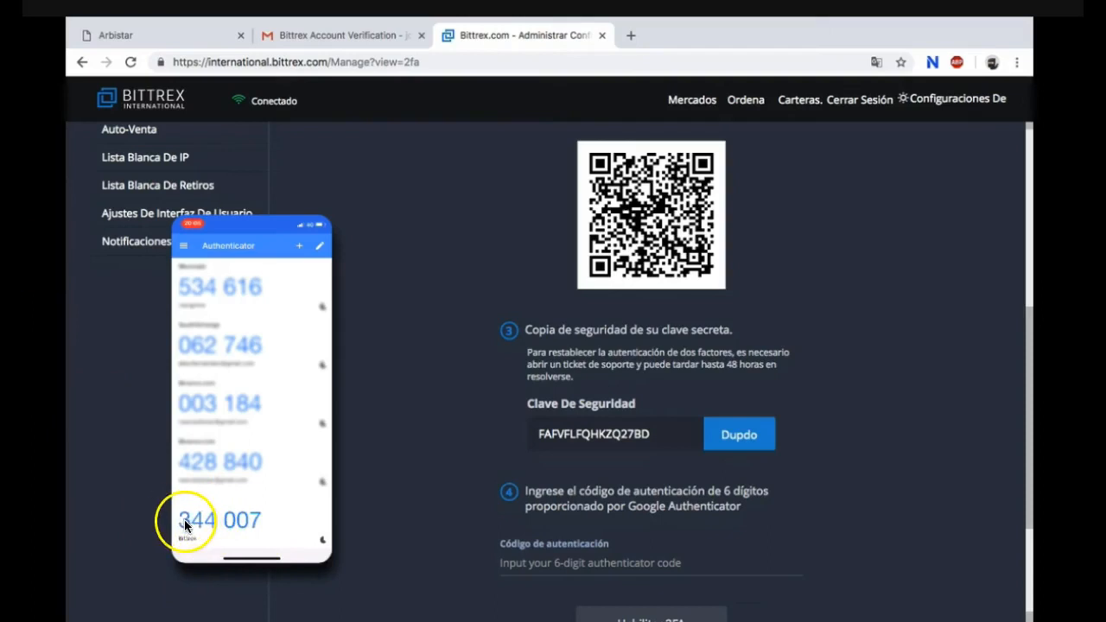
{"action": "scroll", "scroll_direction": "down", "scroll_amount": 3}
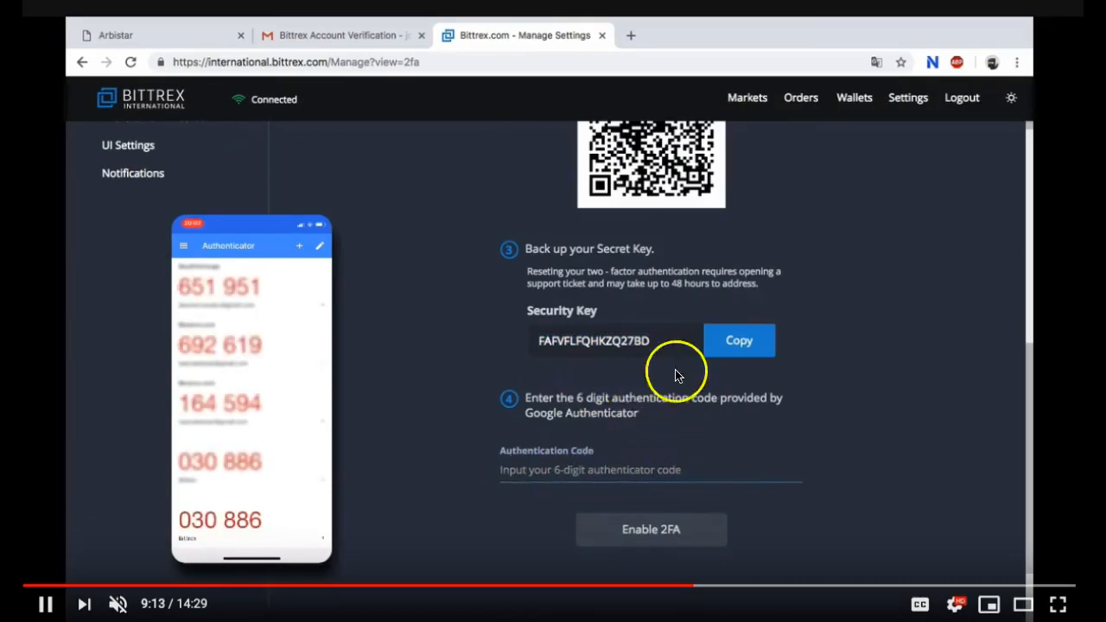
{"action": "mouse_move", "coordinate": [561, 311]}
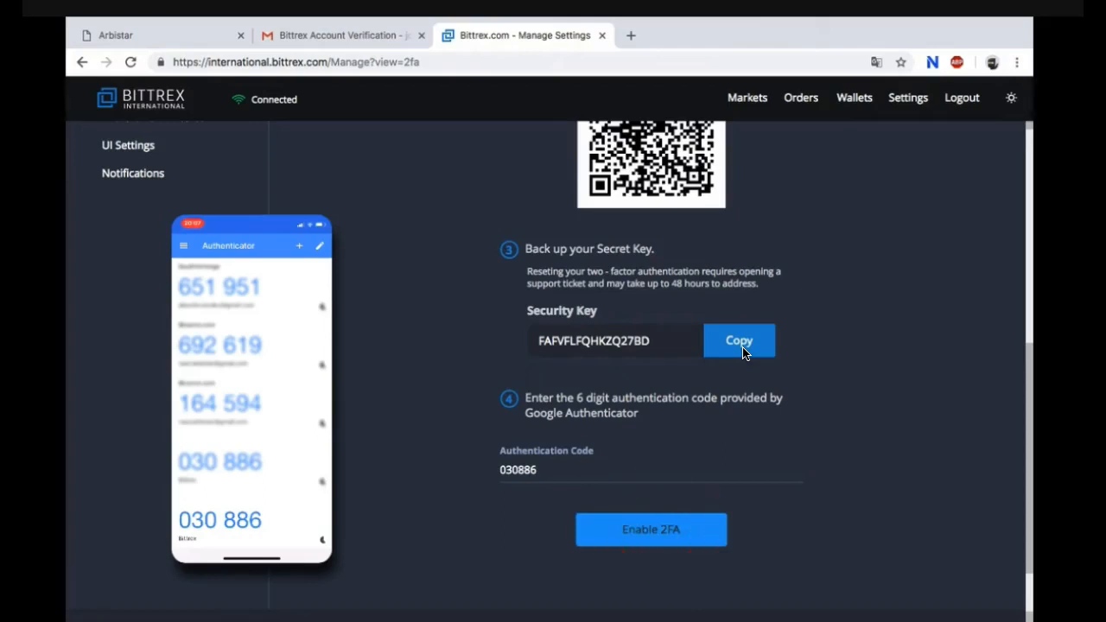
{"action": "mouse_move", "coordinate": [536, 615]}
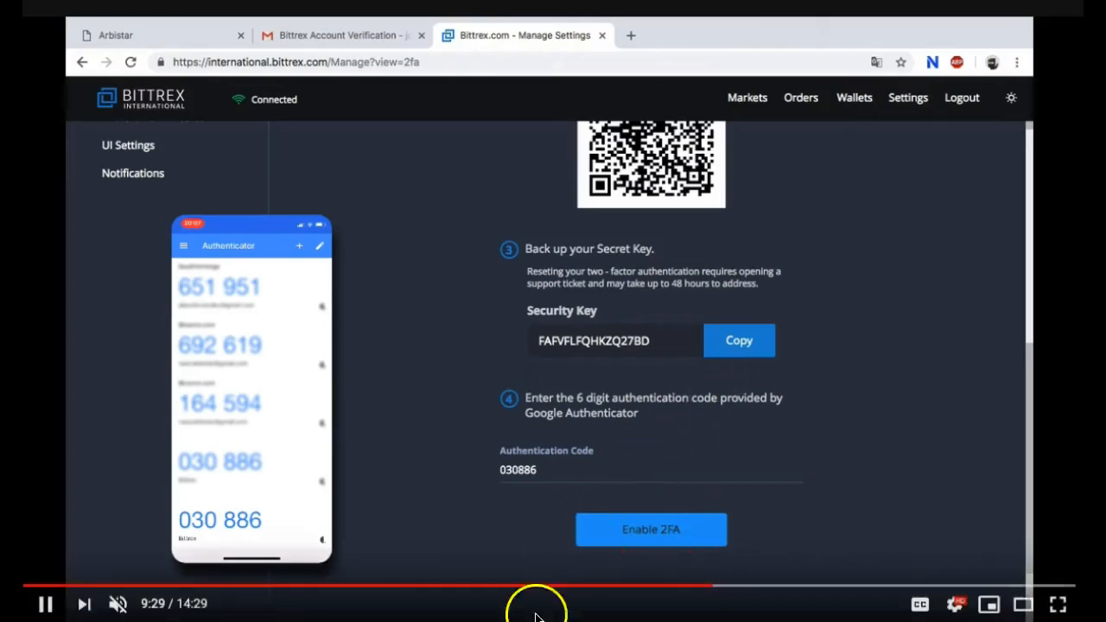
{"action": "left_click", "coordinate": [650, 529]}
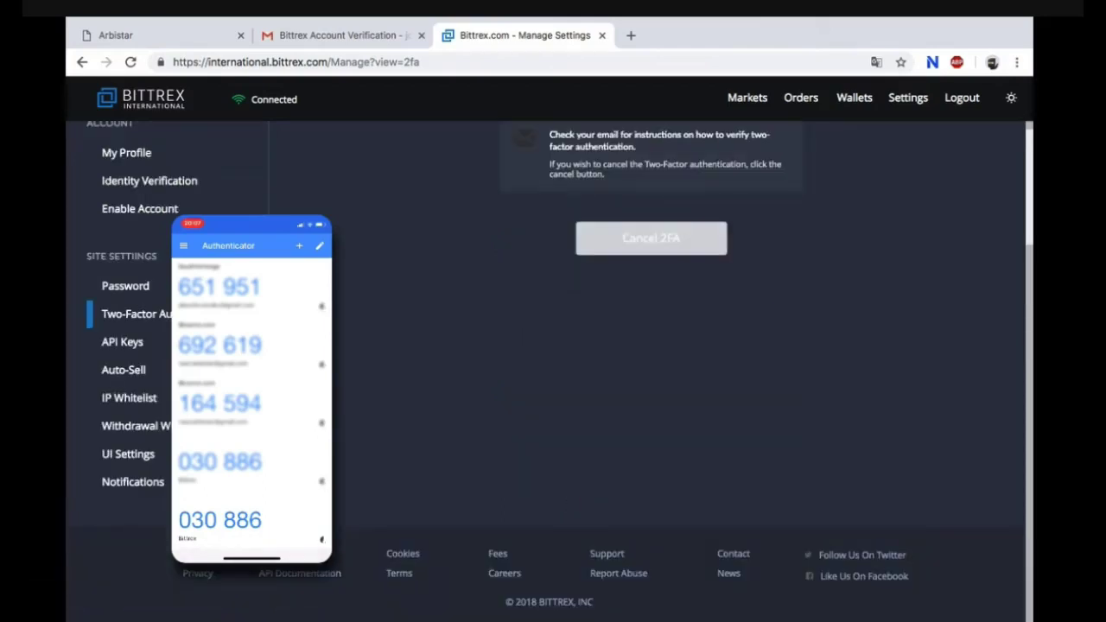
Step: Switch from the pending 2FA status page to the Gmail inbox
{"action": "scroll", "scroll_direction": "up", "scroll_amount": 3}
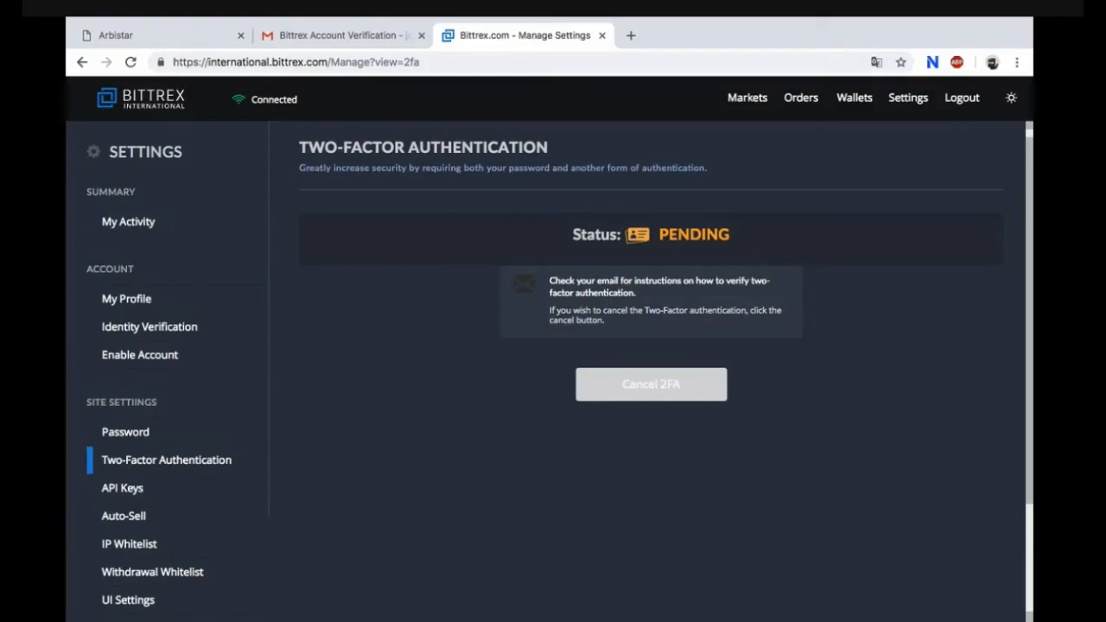
{"action": "left_click", "coordinate": [345, 35]}
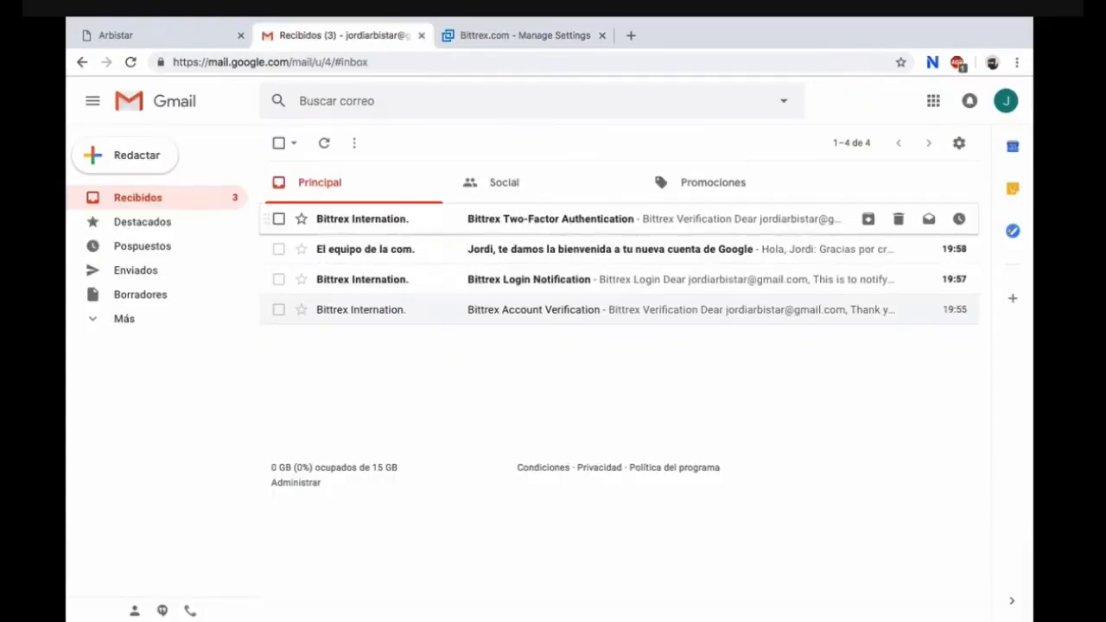
Step: Open the Bittrex Two-Factor Authentication email and follow its Verify2Fa link
{"action": "left_click", "coordinate": [549, 218]}
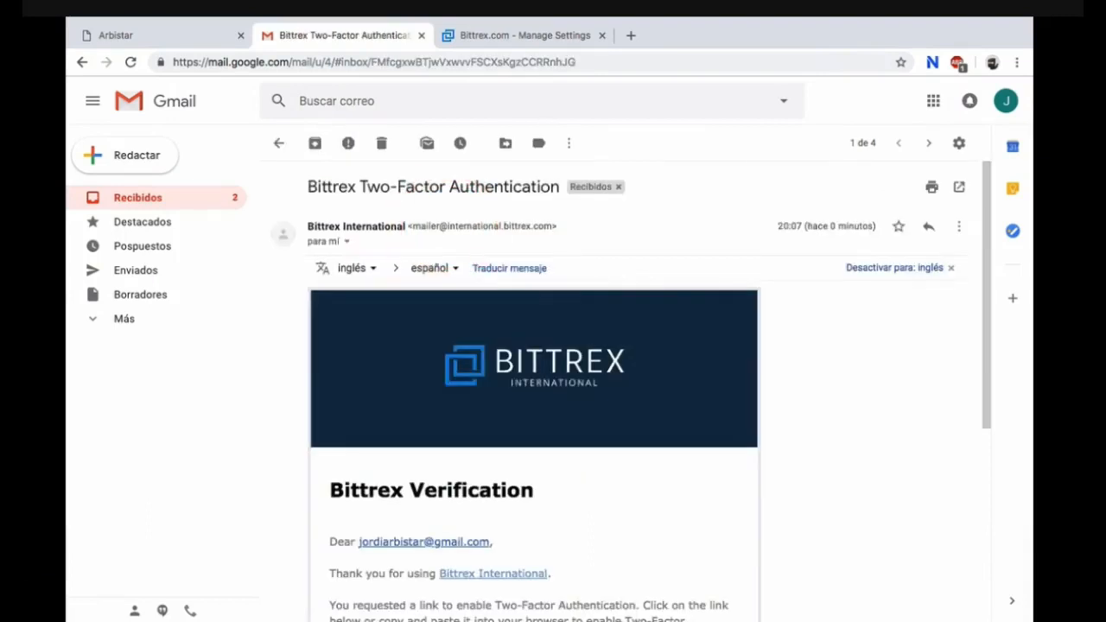
{"action": "scroll", "scroll_direction": "down", "scroll_amount": 3}
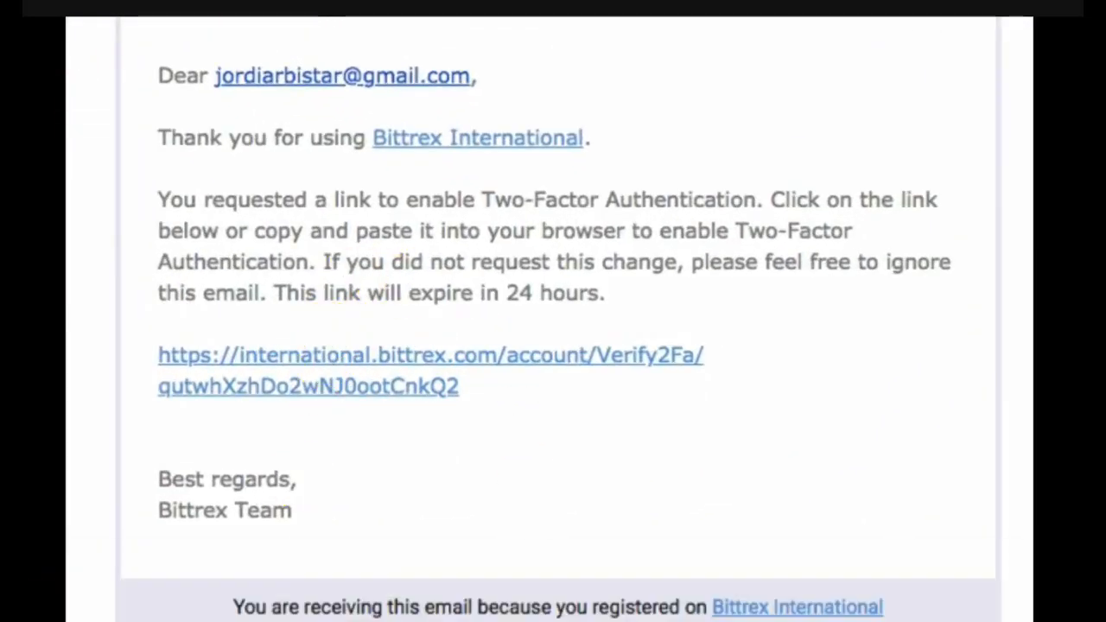
{"action": "left_click", "coordinate": [429, 354]}
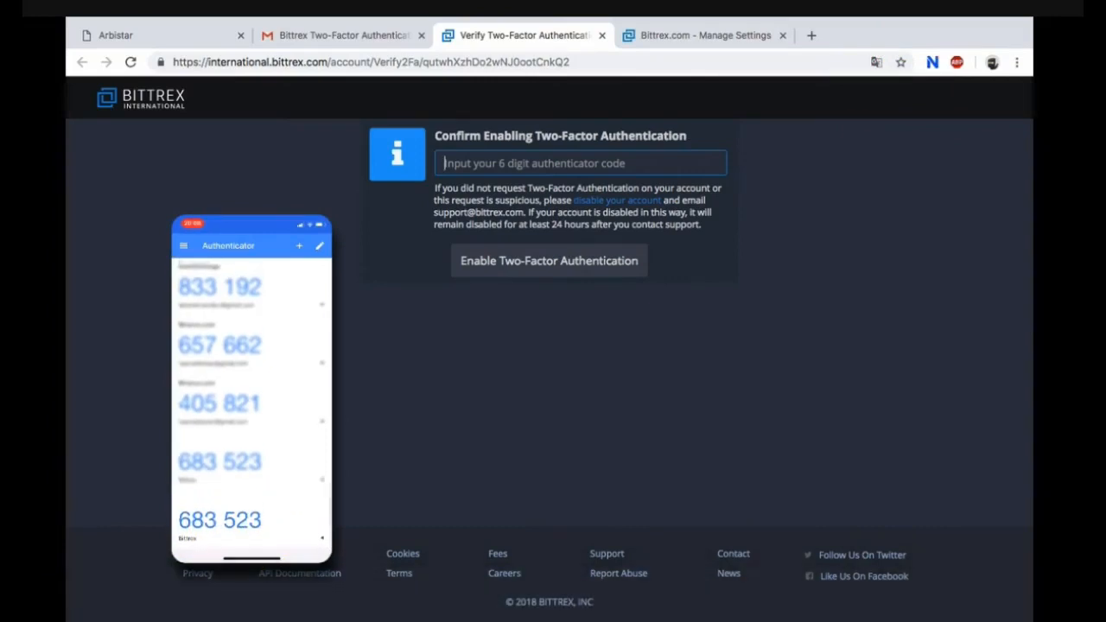
Step: Submit the current authenticator code to enable two-factor authentication and return to Bittrex home
{"action": "type", "text": "6"}
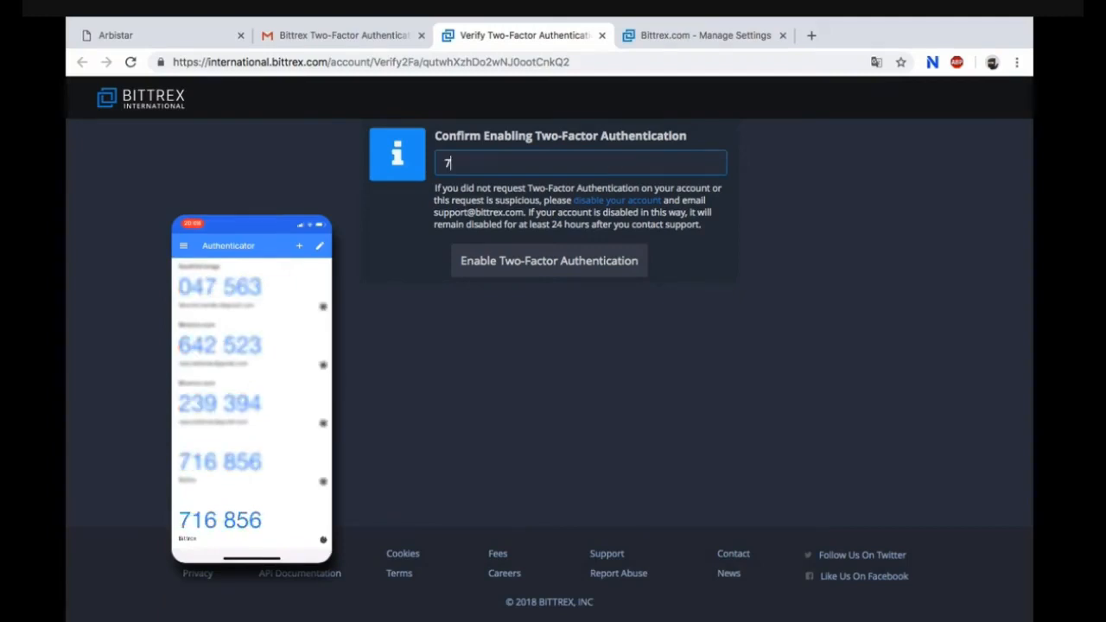
{"action": "left_click", "coordinate": [550, 259]}
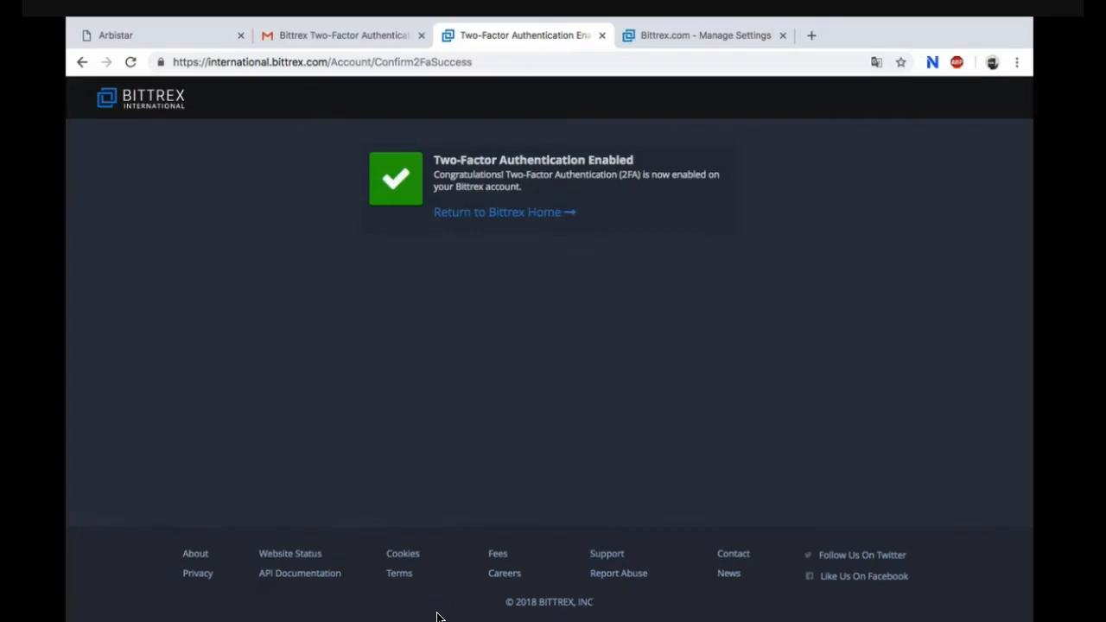
{"action": "left_click", "coordinate": [497, 211]}
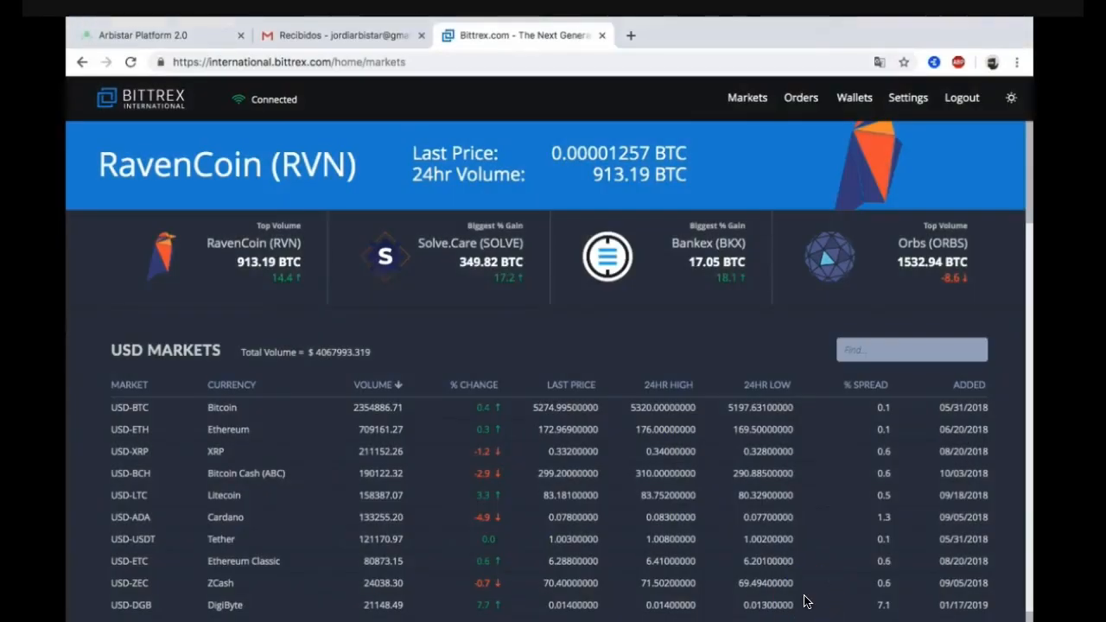
{"action": "mouse_move", "coordinate": [1019, 250]}
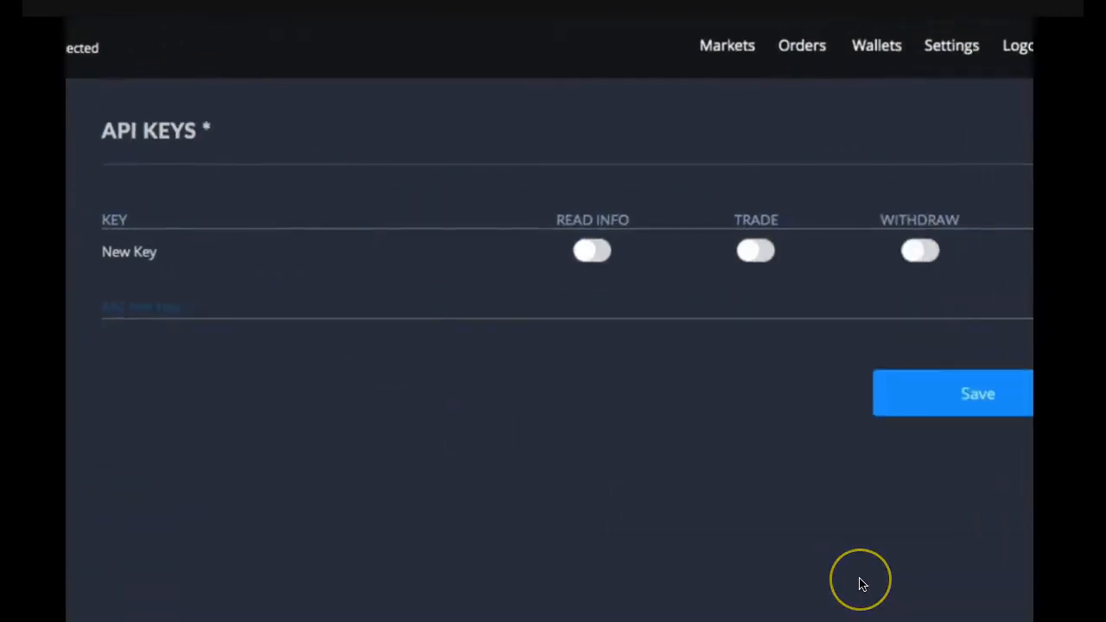
{"action": "mouse_move", "coordinate": [862, 584]}
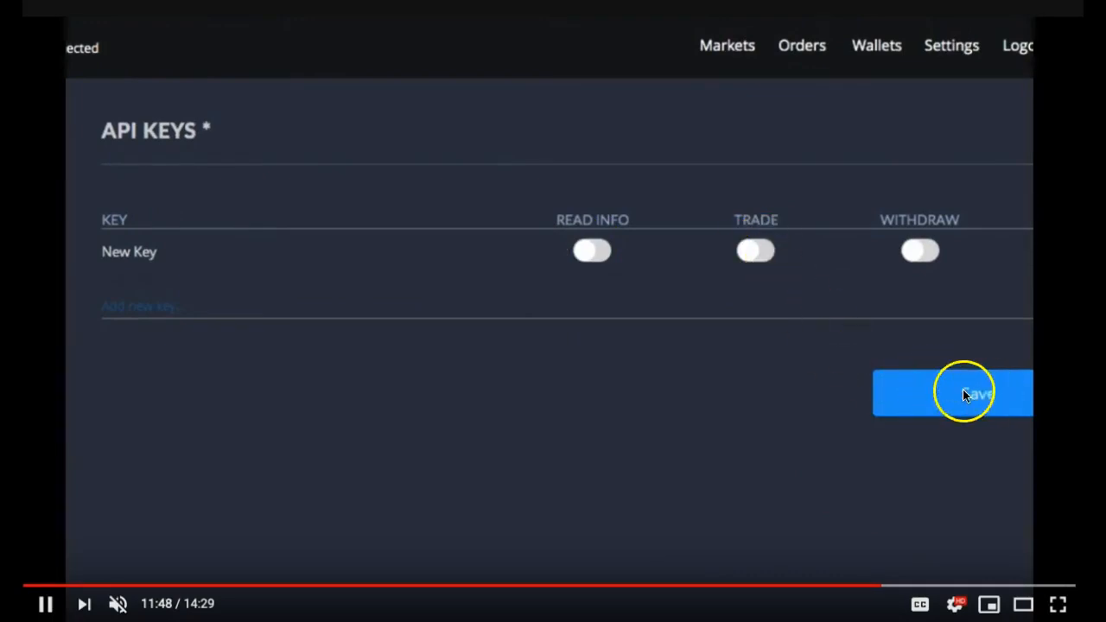
Step: Save the new API key entry in the Bittrex API Keys settings
{"action": "left_click", "coordinate": [968, 394]}
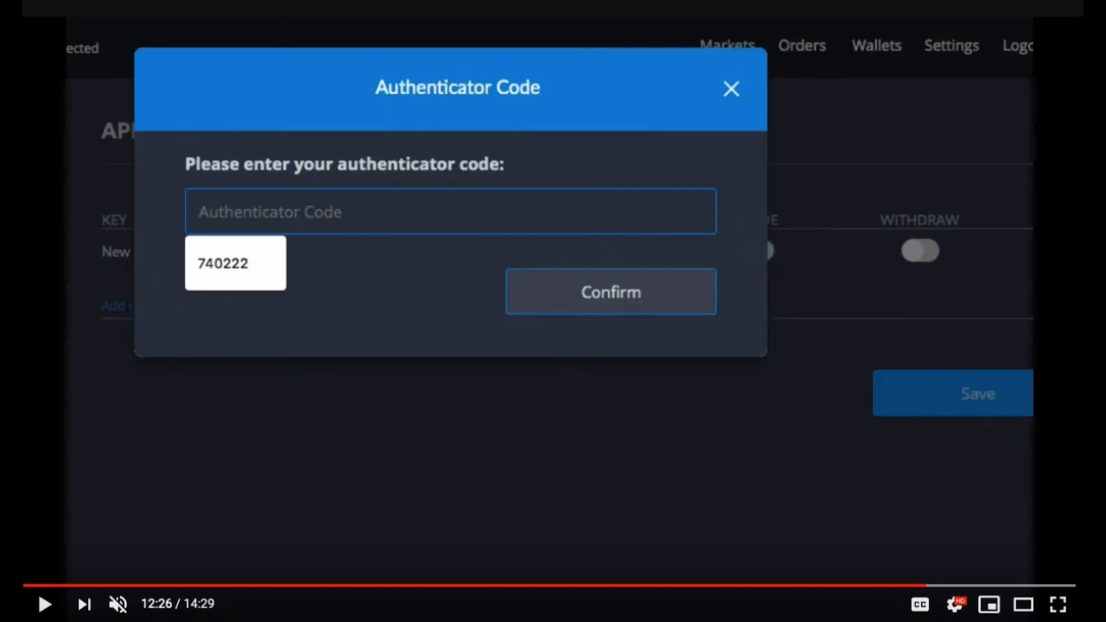
Step: Confirm the 6-digit authenticator code to authorize saving the new API key
{"action": "left_click", "coordinate": [610, 291]}
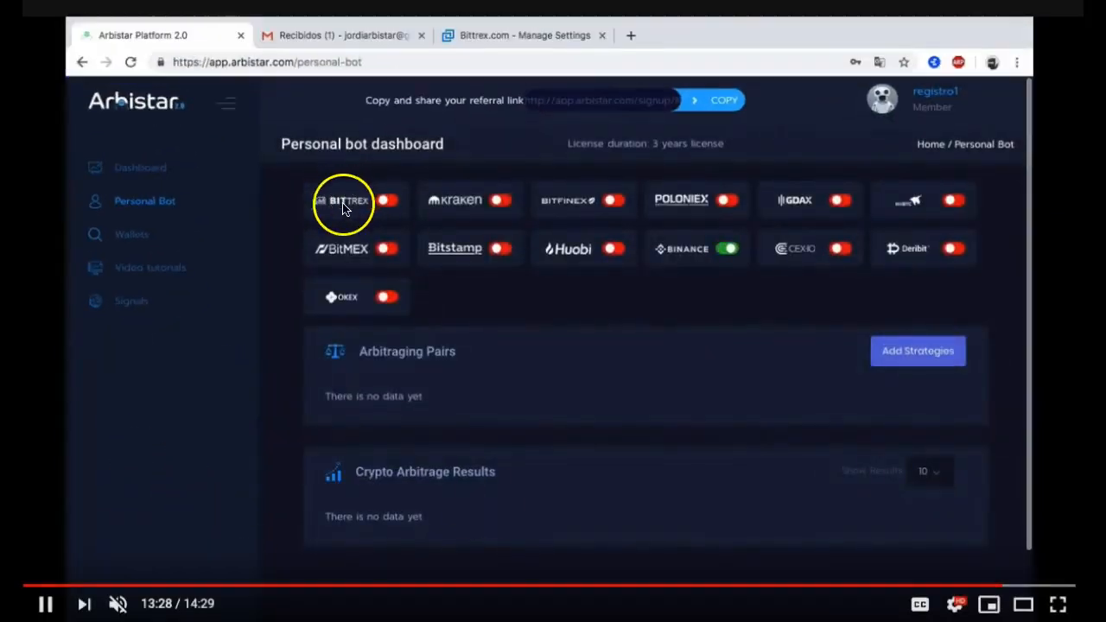
Step: Open the Bittrex tile on the Arbistar Personal Bot dashboard to reach its connection settings
{"action": "left_click", "coordinate": [346, 201]}
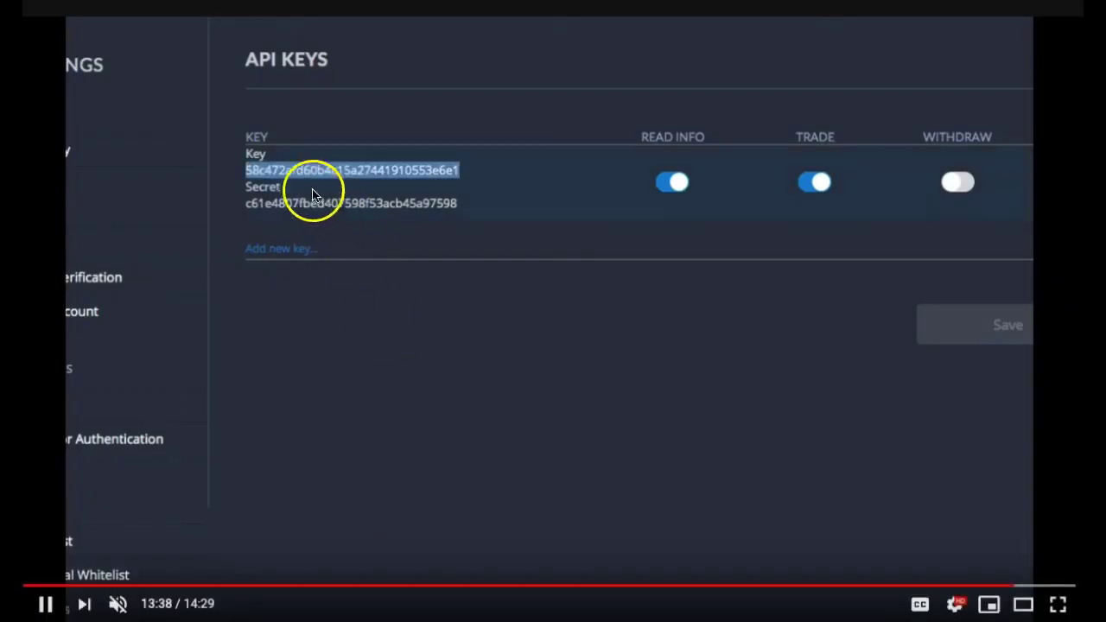
{"action": "mouse_move", "coordinate": [255, 179]}
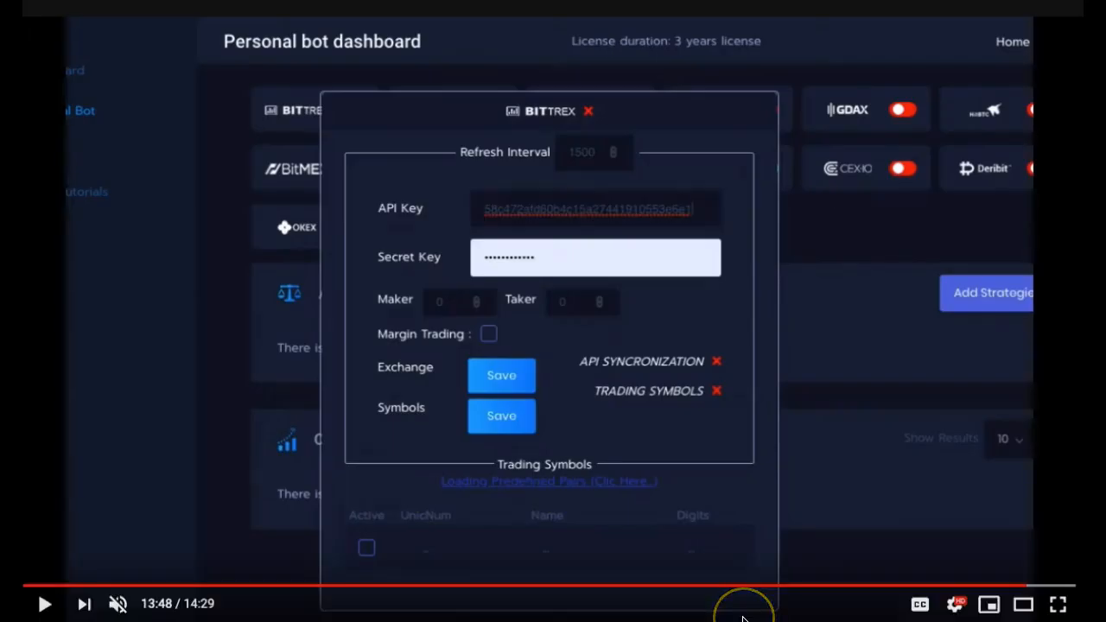
{"action": "mouse_move", "coordinate": [580, 214]}
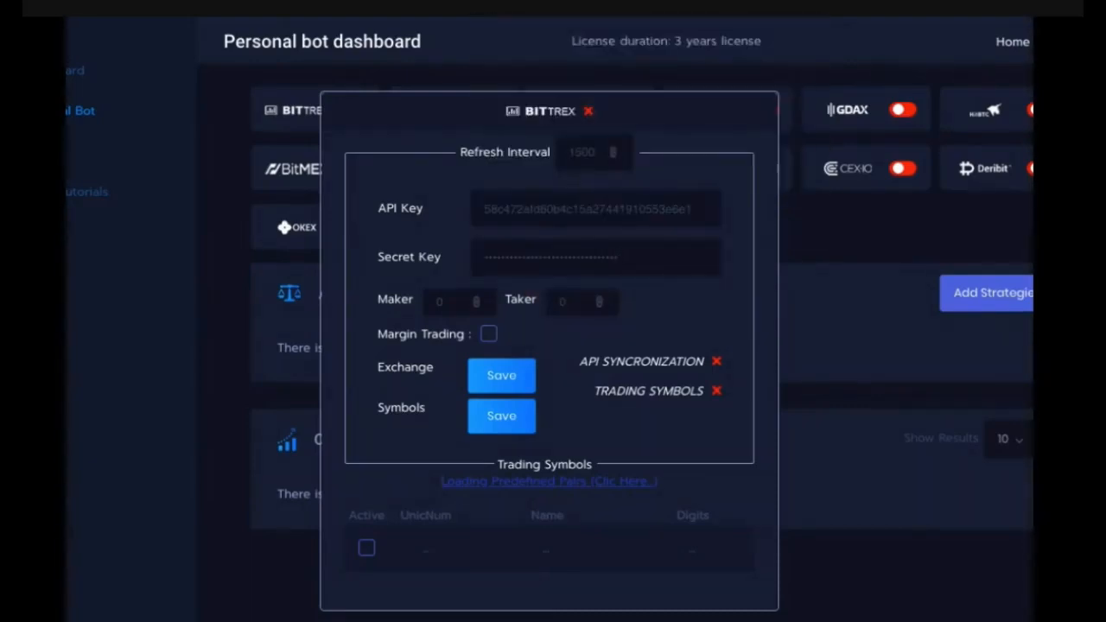
Step: Save the Bittrex API key and secret, load predefined pairs like BTC-ETH, and save the symbols
{"action": "left_click", "coordinate": [501, 377]}
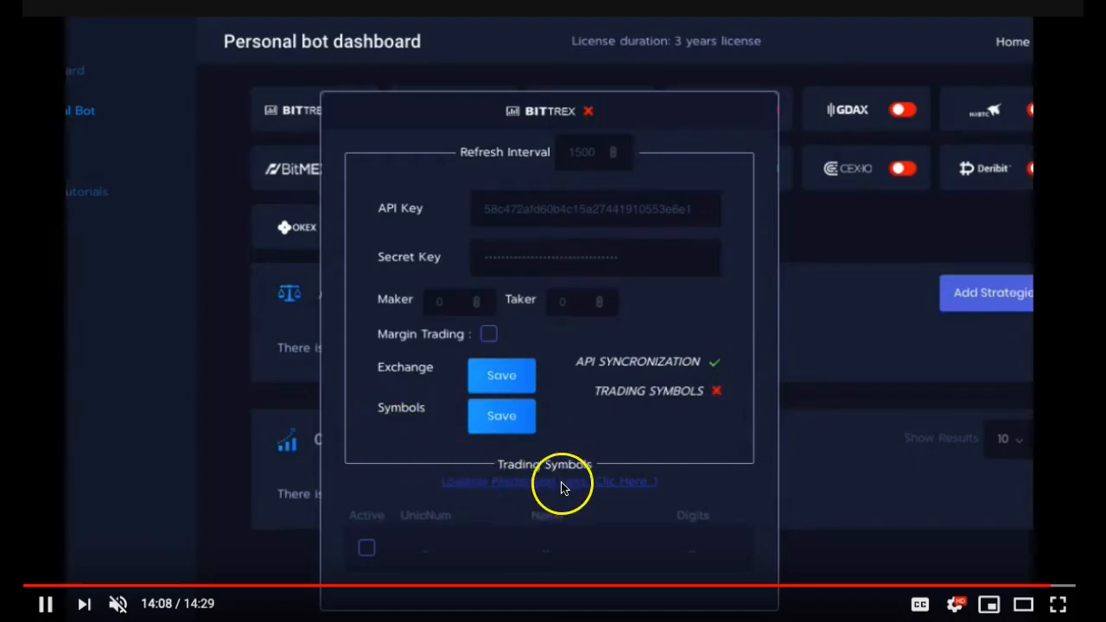
{"action": "left_click", "coordinate": [549, 480]}
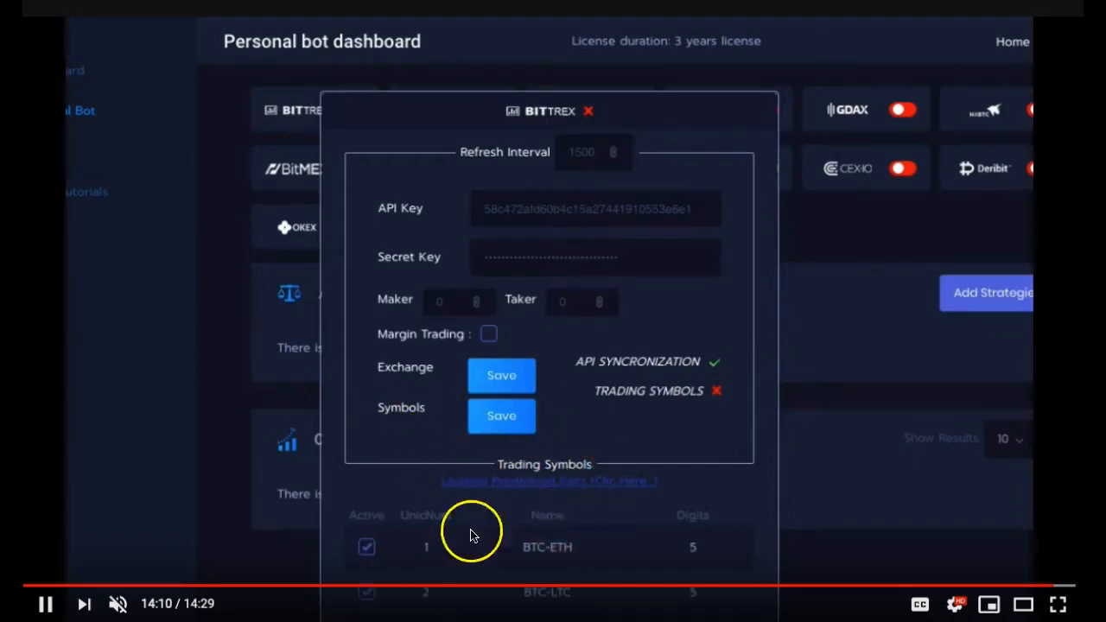
{"action": "left_click", "coordinate": [501, 414]}
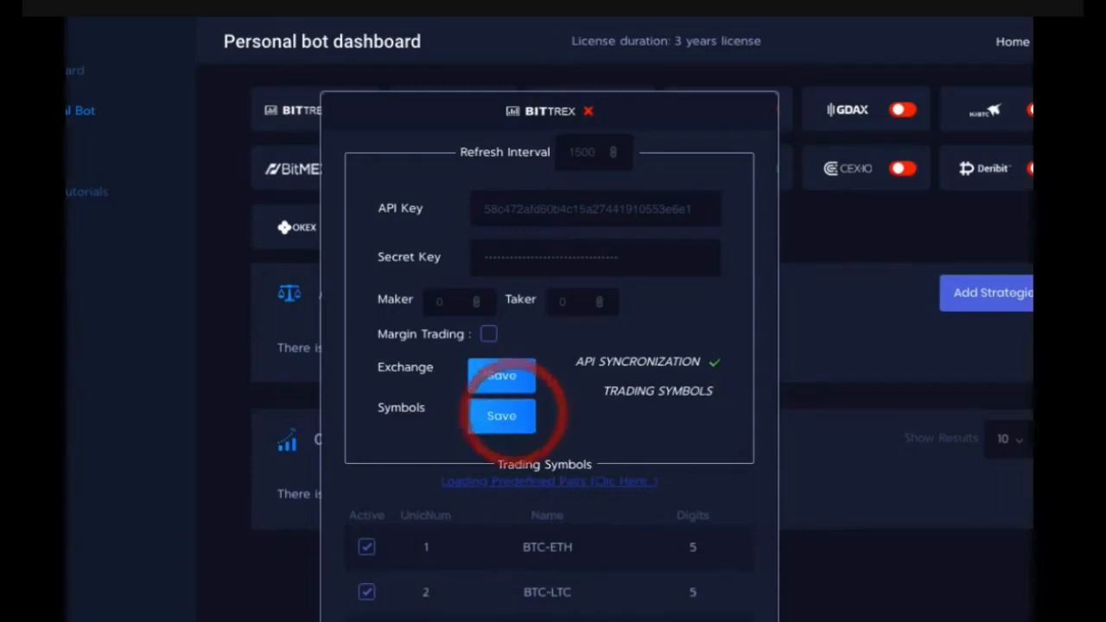